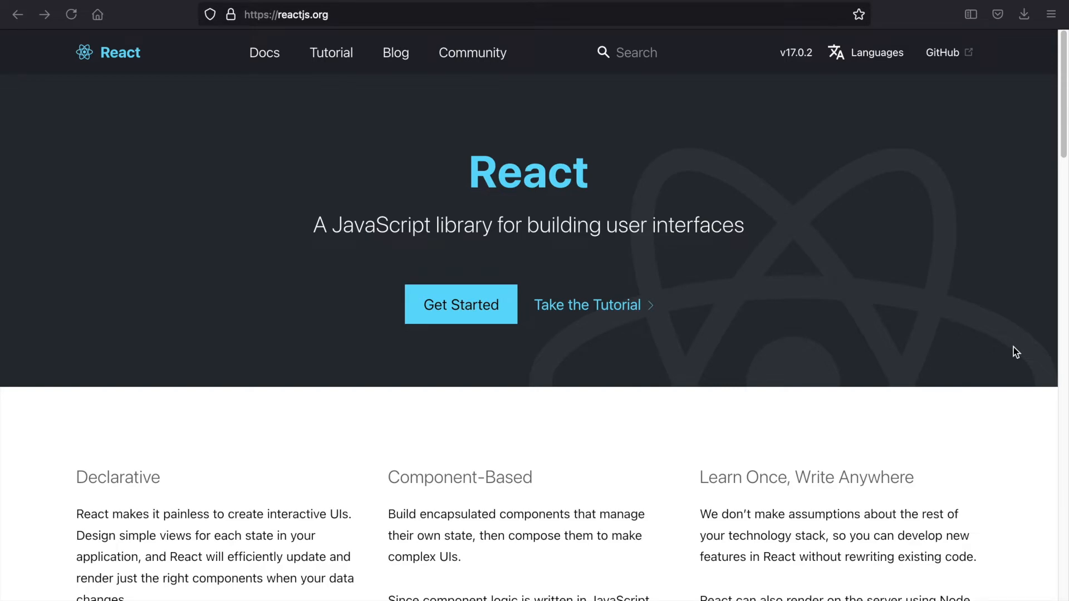
Step: Highlight the whole homepage tagline to emphasise it, then clear the highlight
scroll("down", 3)
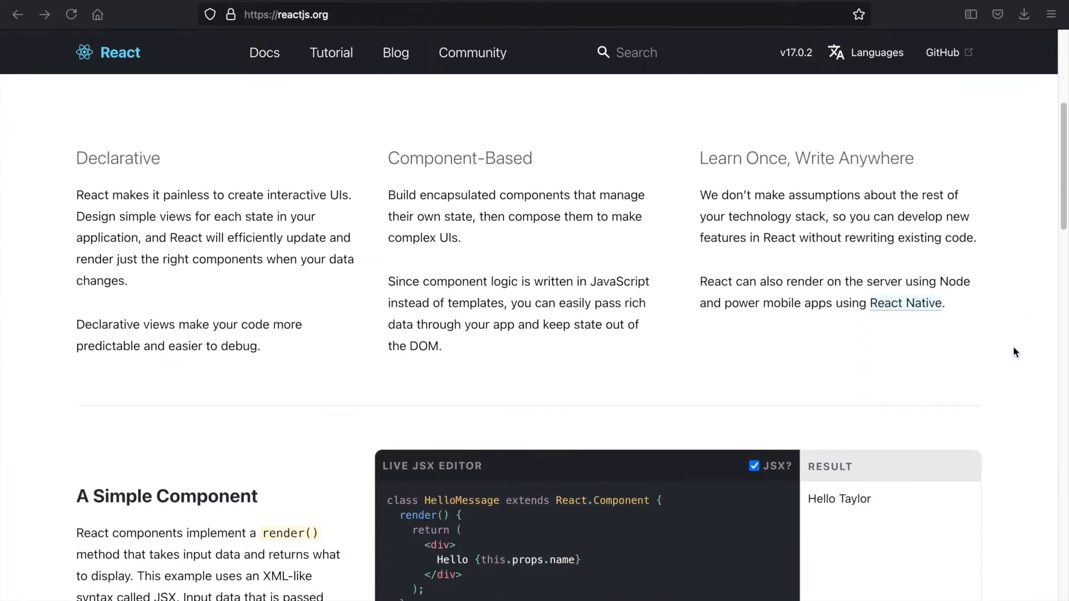
scroll("down", 3)
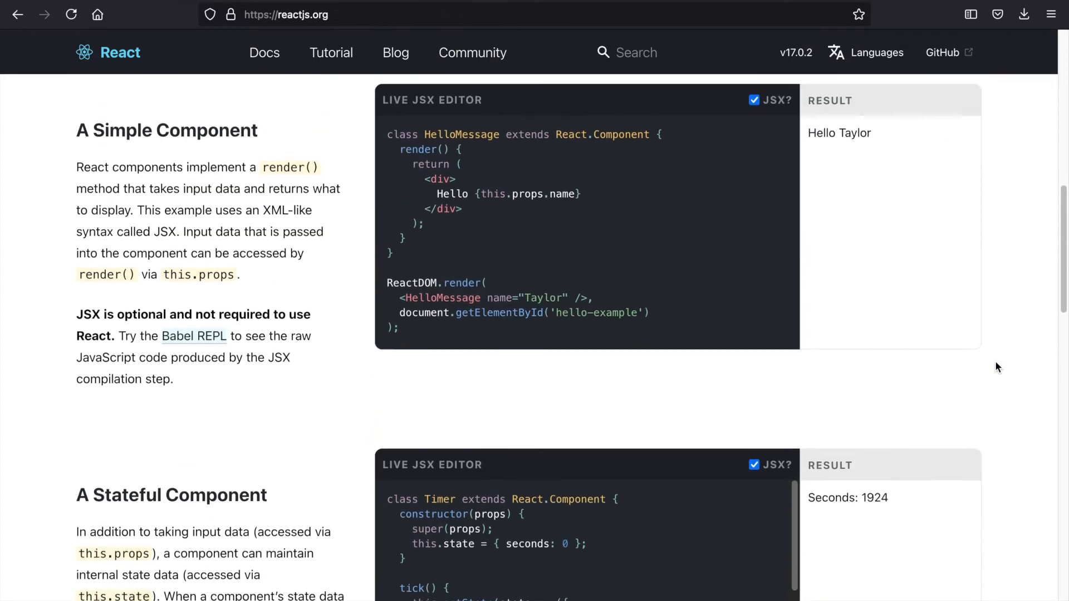
scroll("up", 3)
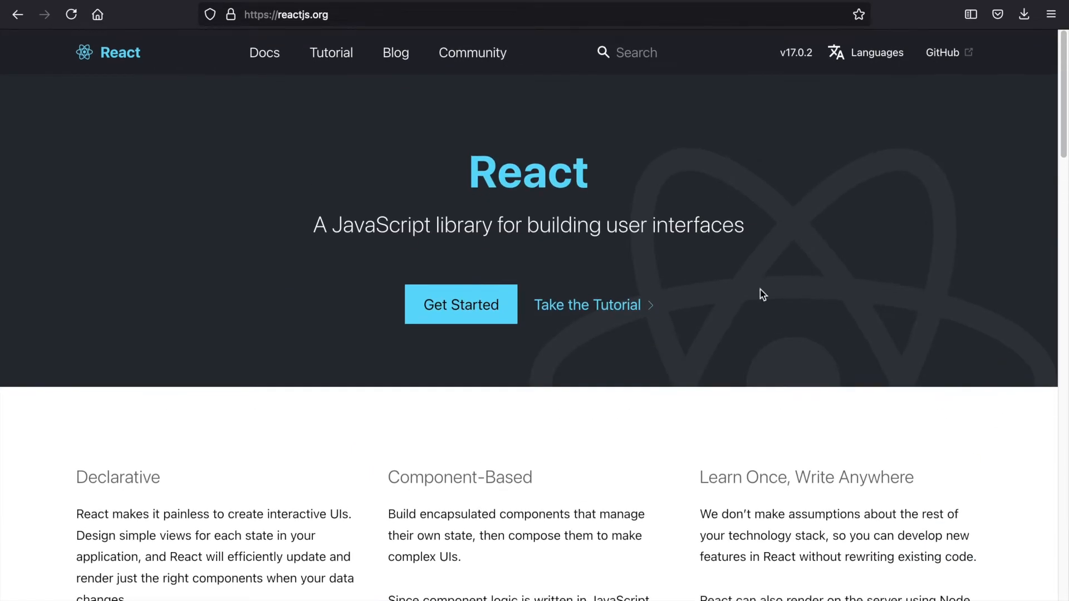
mouse_move(1009, 310)
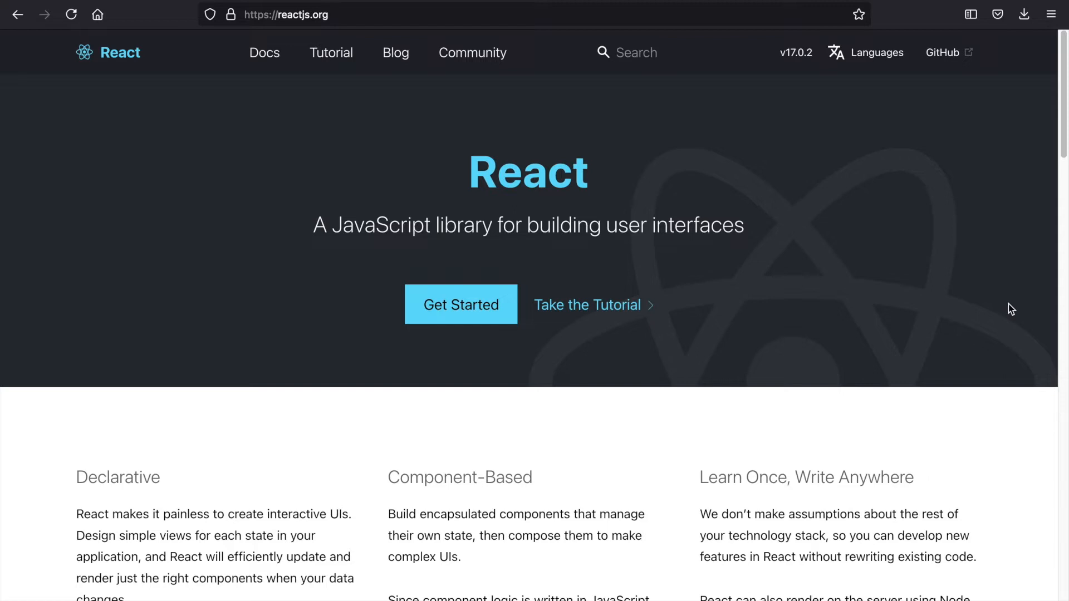
mouse_move(732, 198)
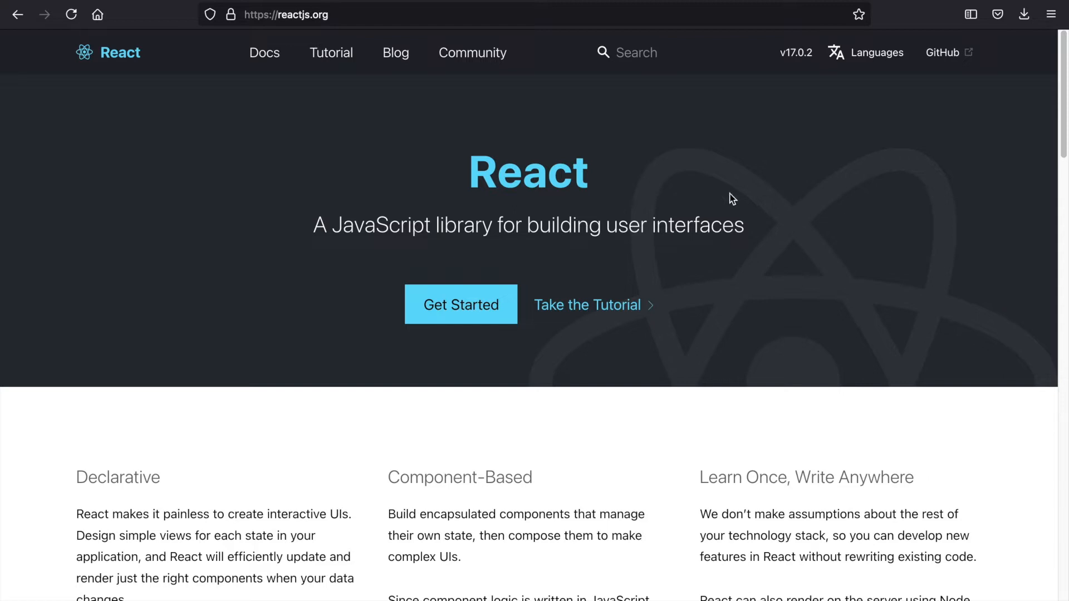
mouse_move(307, 228)
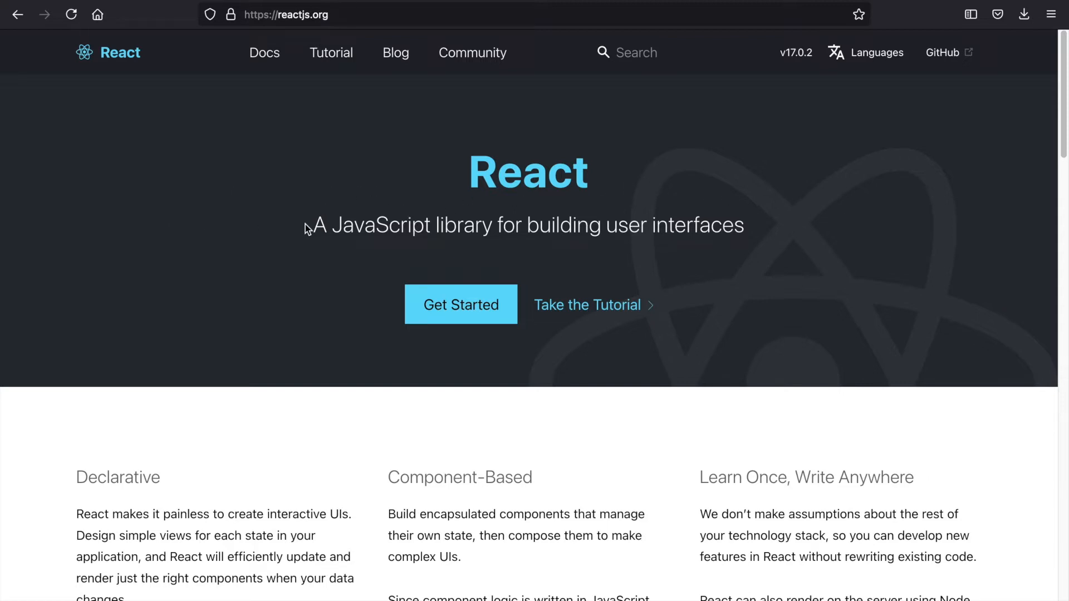
left_click_drag(311, 225, 745, 225)
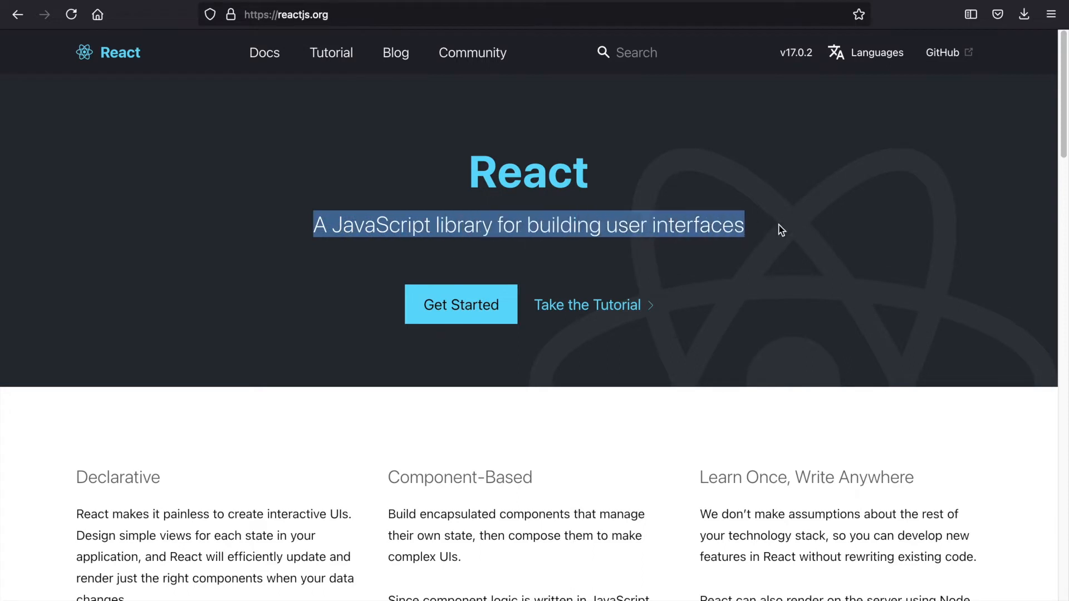
left_click(895, 291)
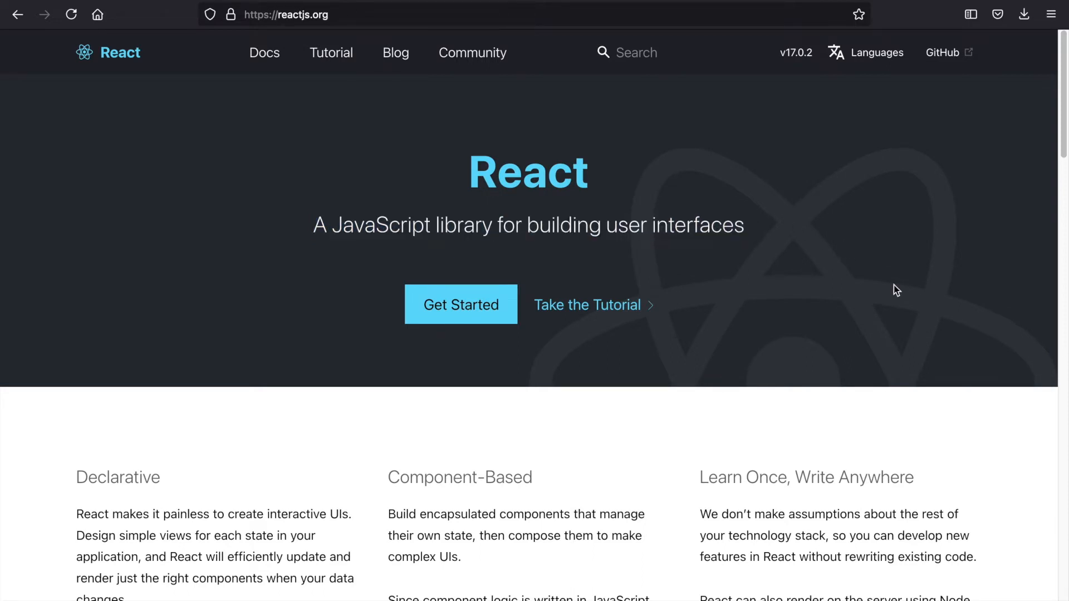
mouse_move(799, 265)
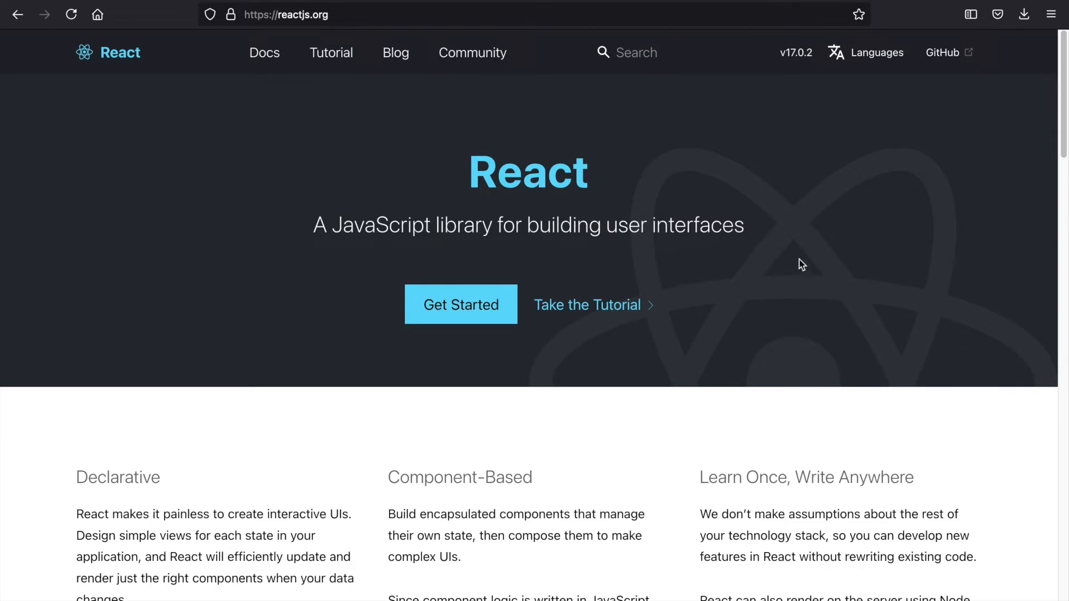
mouse_move(886, 275)
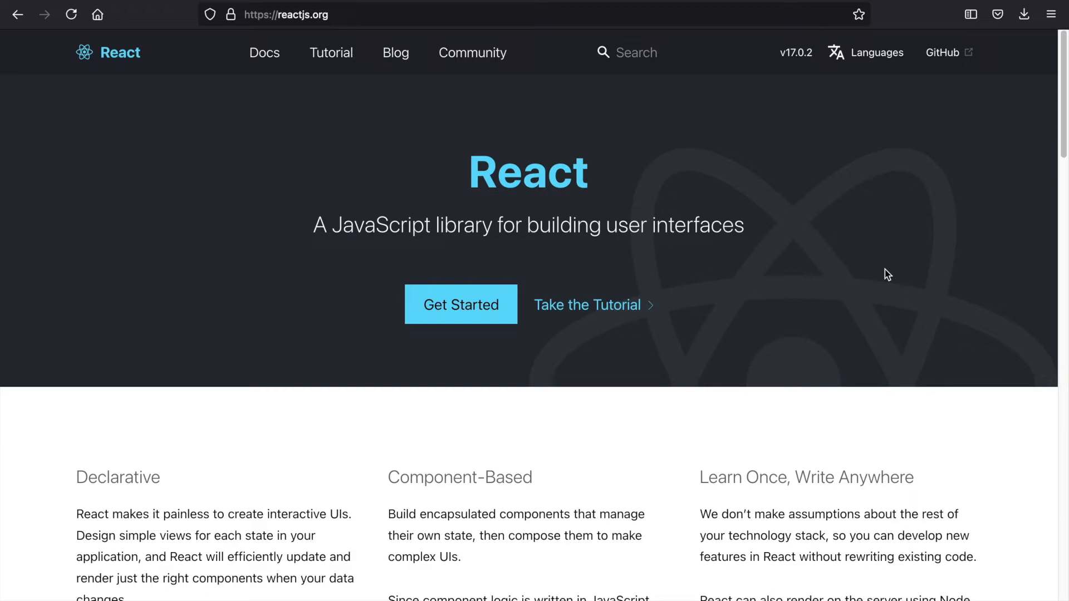
mouse_move(687, 275)
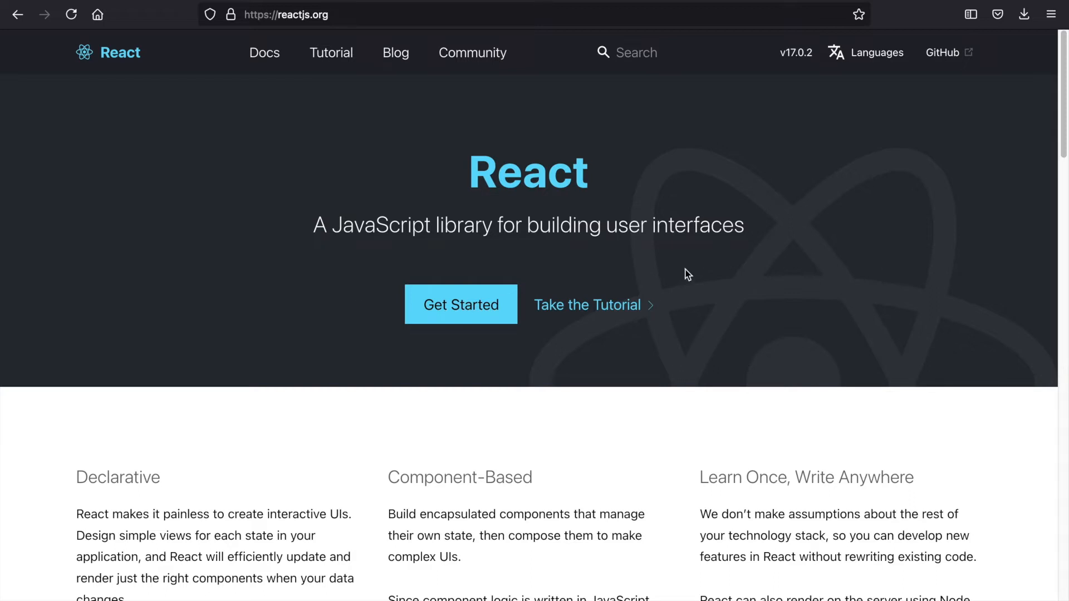
mouse_move(680, 261)
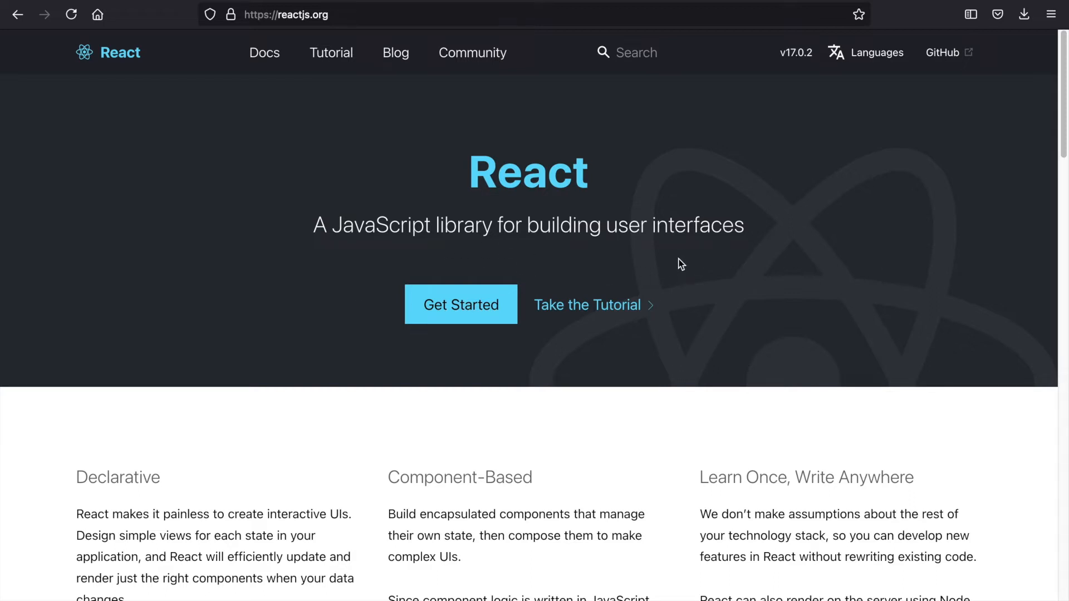
mouse_move(813, 269)
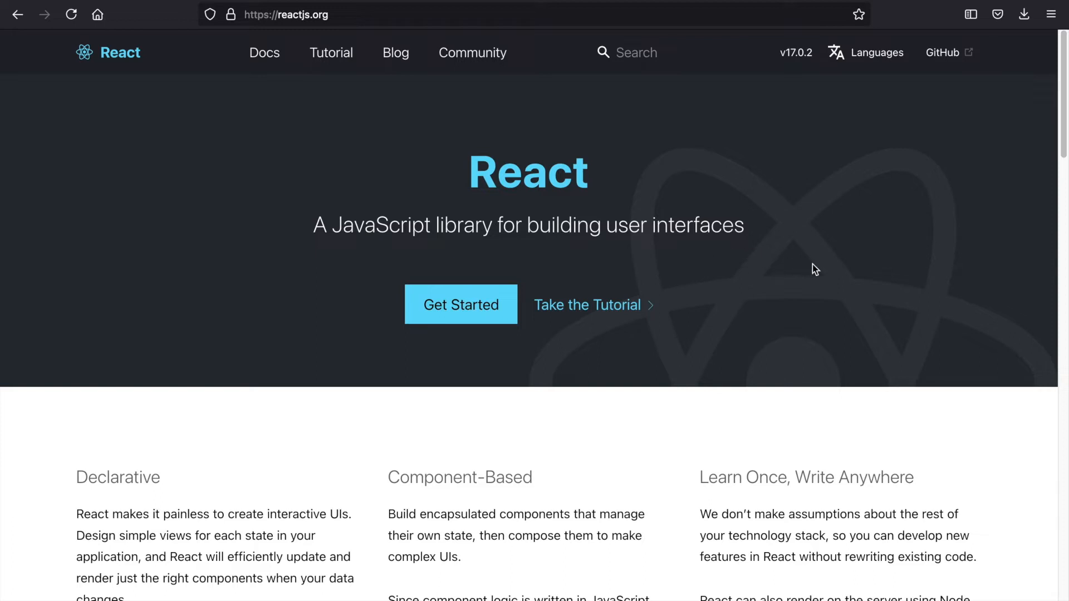
mouse_move(556, 260)
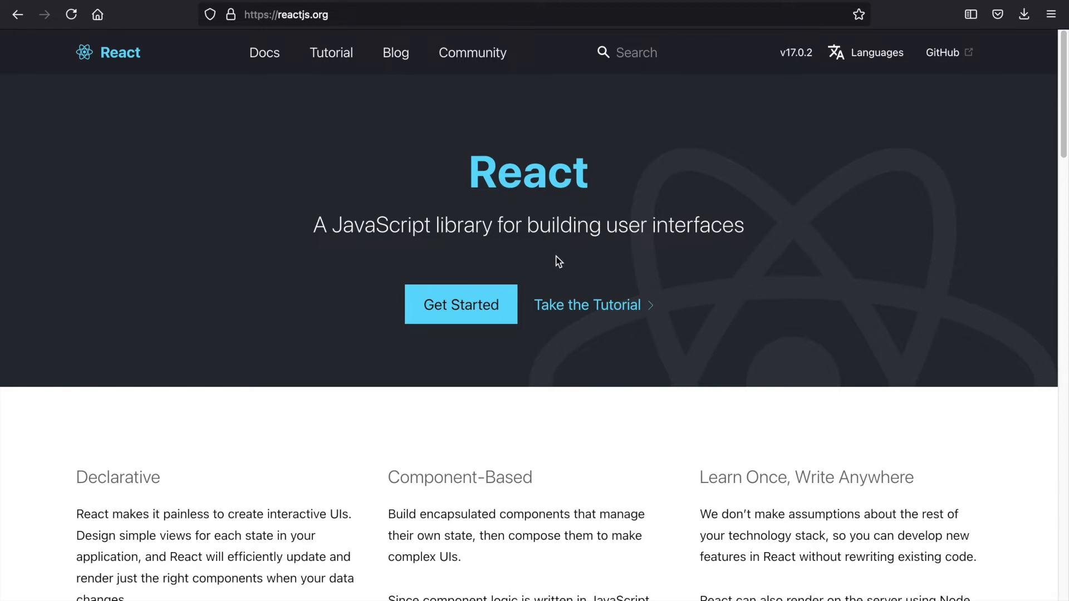
mouse_move(487, 236)
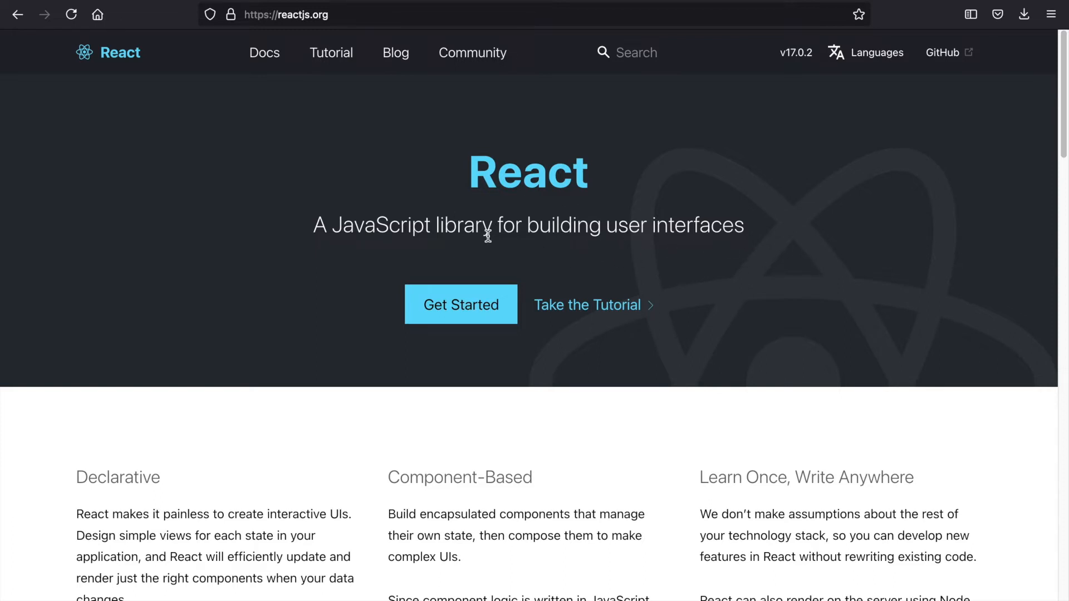
mouse_move(809, 290)
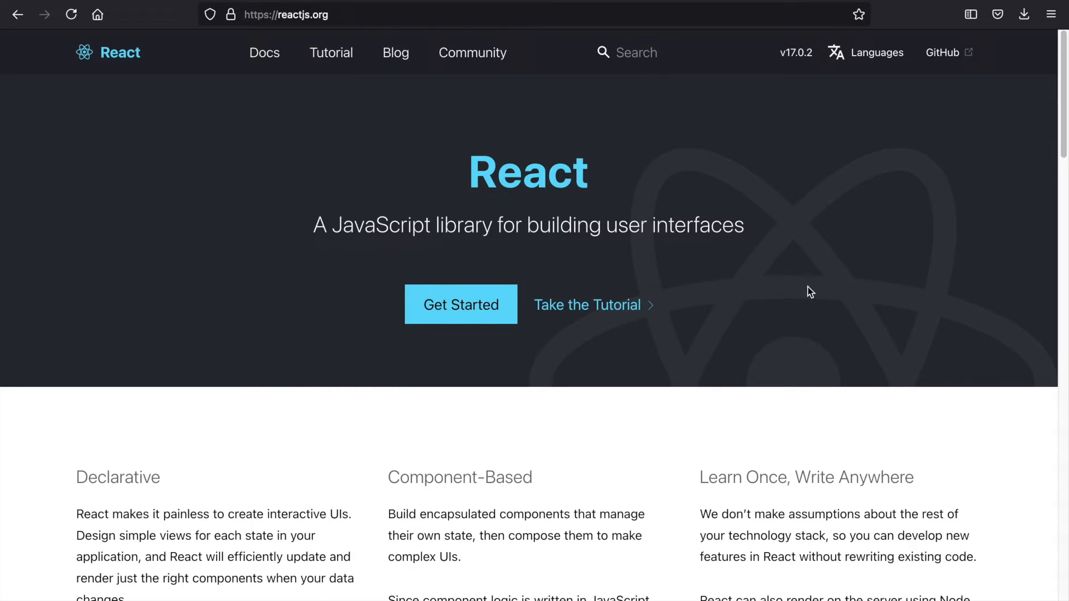
mouse_move(305, 237)
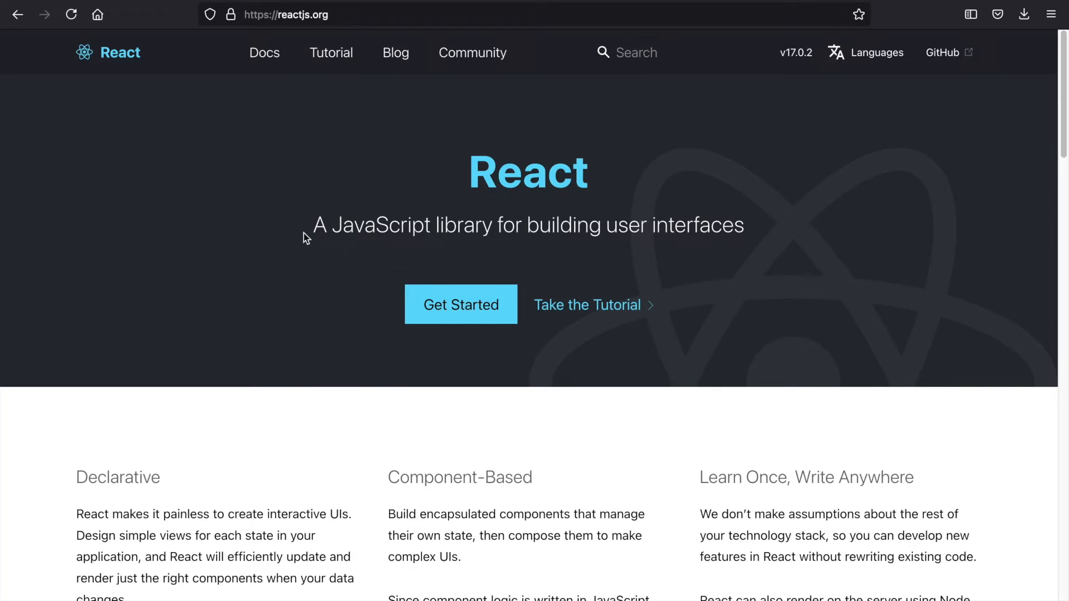
Step: Repeatedly single out the phrase 'A JavaScript library' in the tagline, leaving it highlighted
left_click_drag(312, 225, 491, 225)
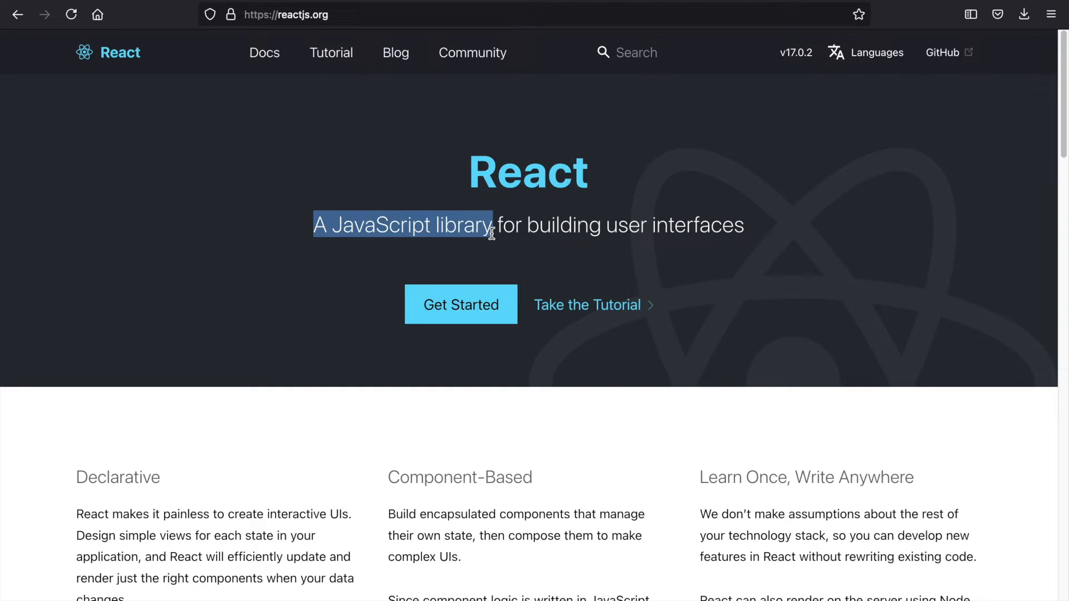
left_click(243, 308)
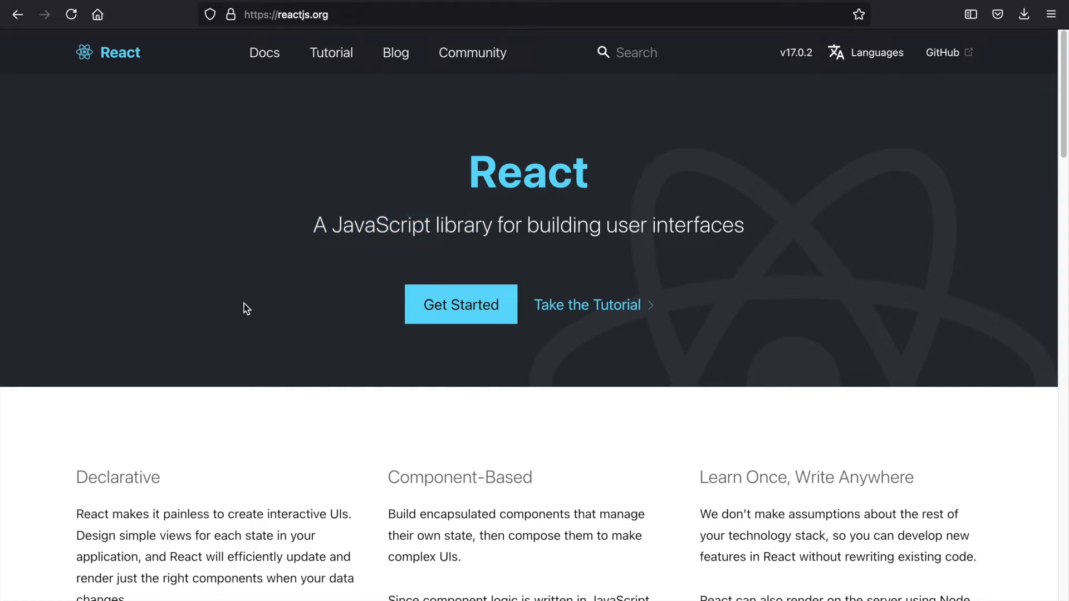
left_click_drag(312, 225, 492, 225)
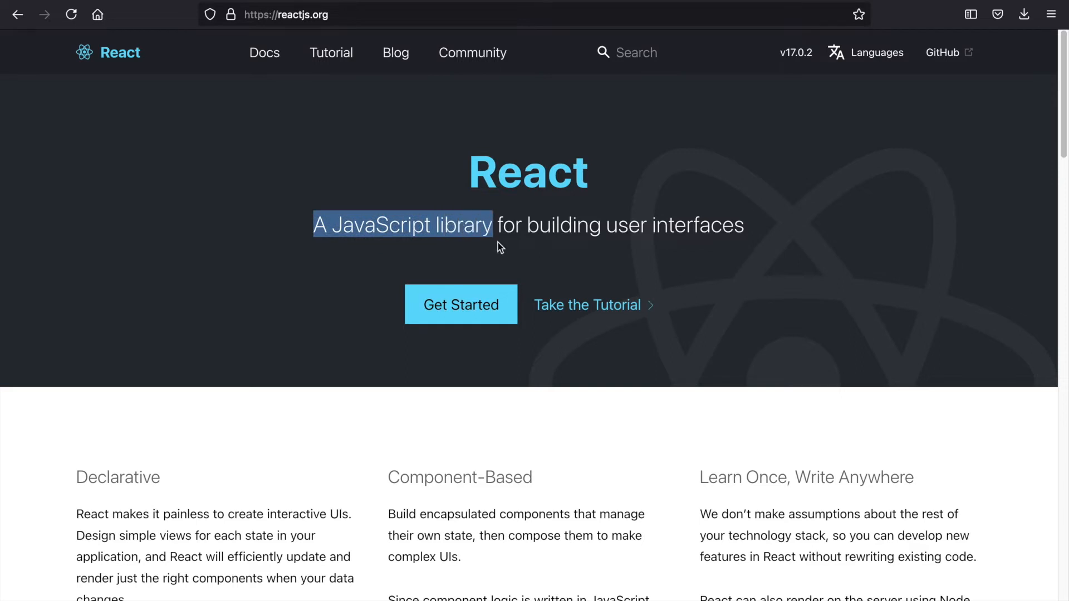
mouse_move(371, 269)
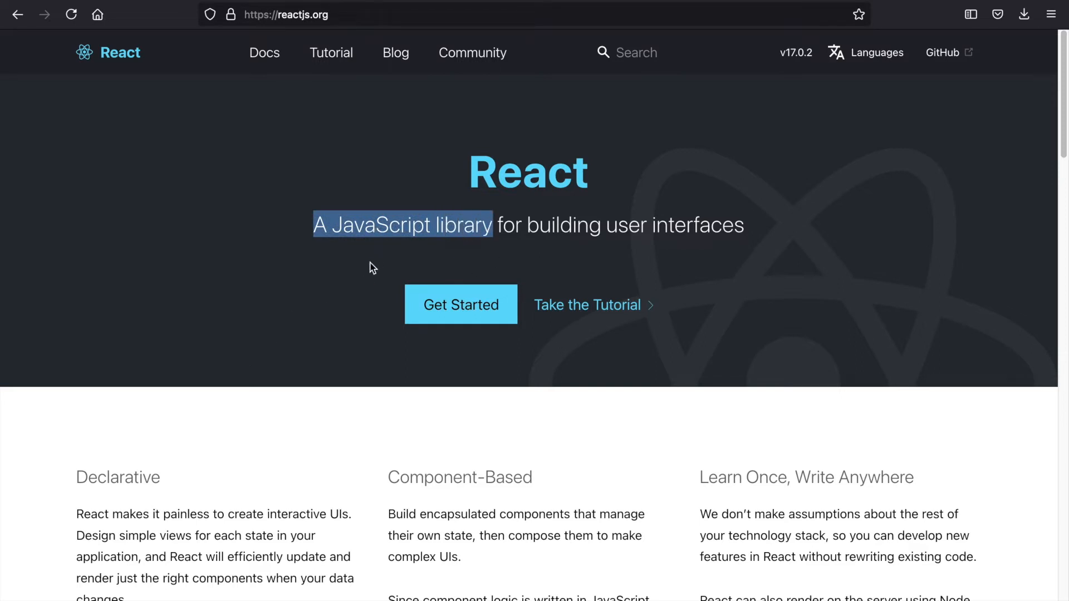
mouse_move(229, 341)
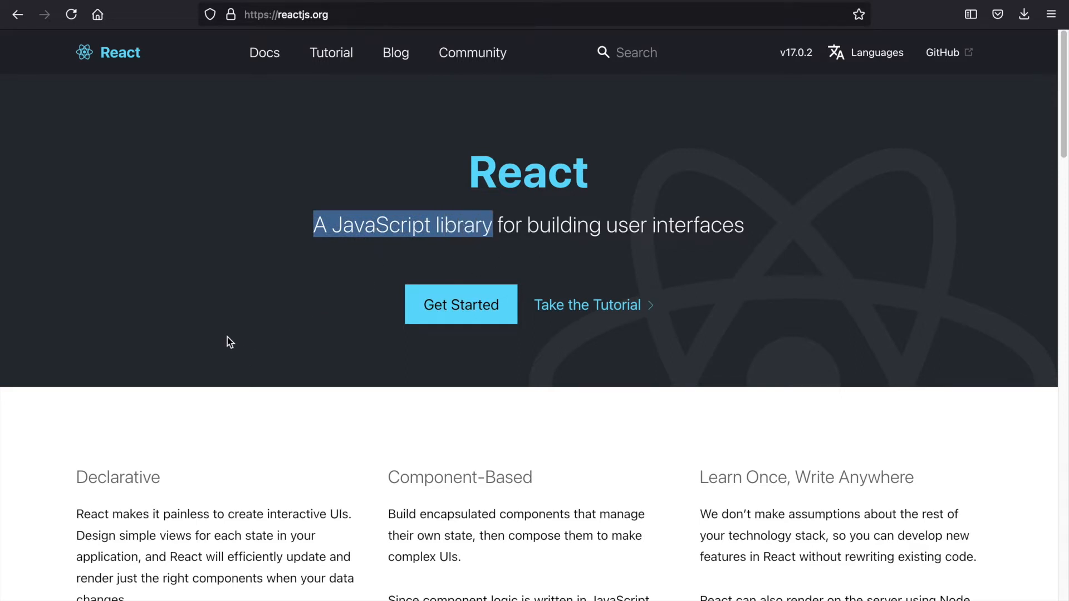
mouse_move(333, 294)
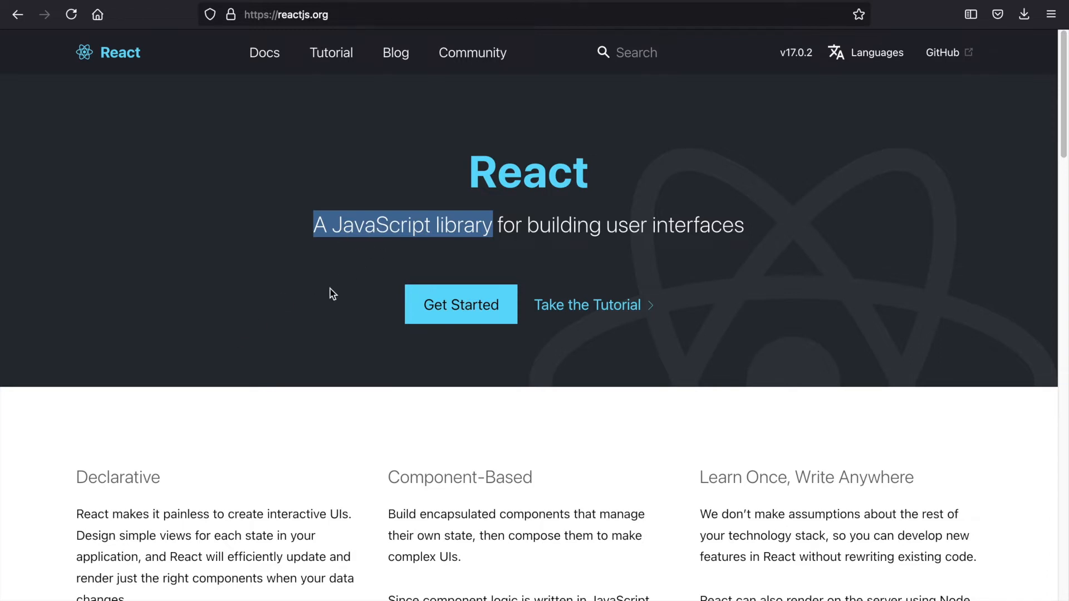
mouse_move(301, 328)
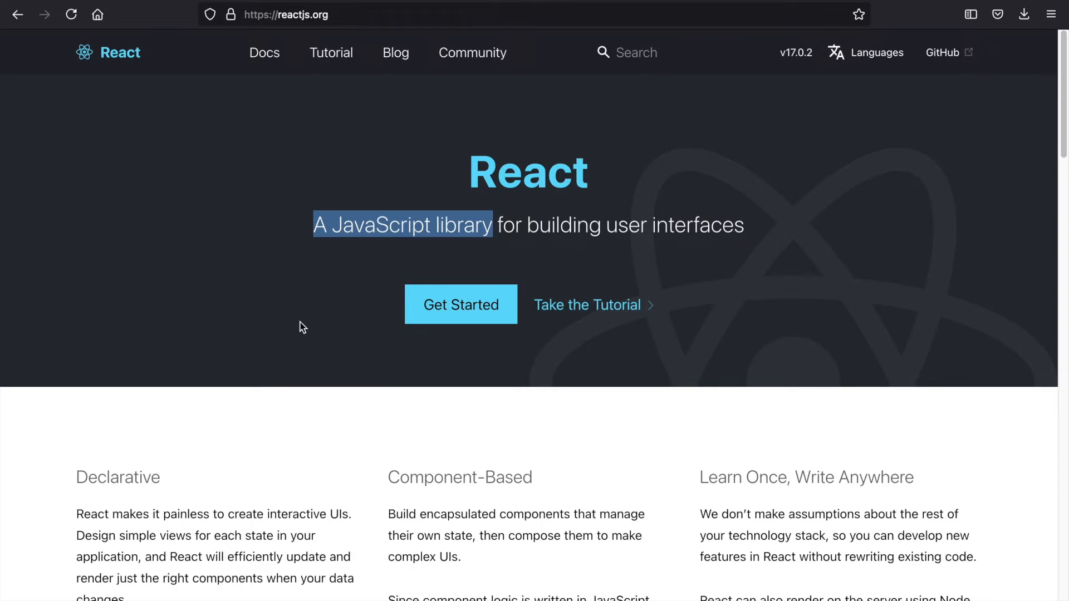
left_click(288, 356)
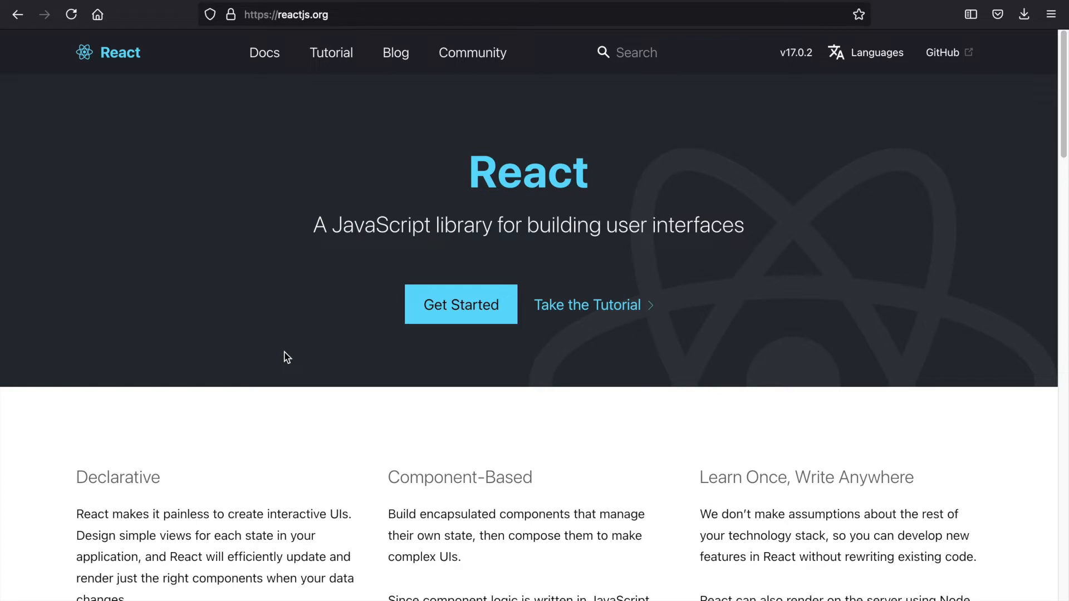
left_click_drag(311, 225, 490, 225)
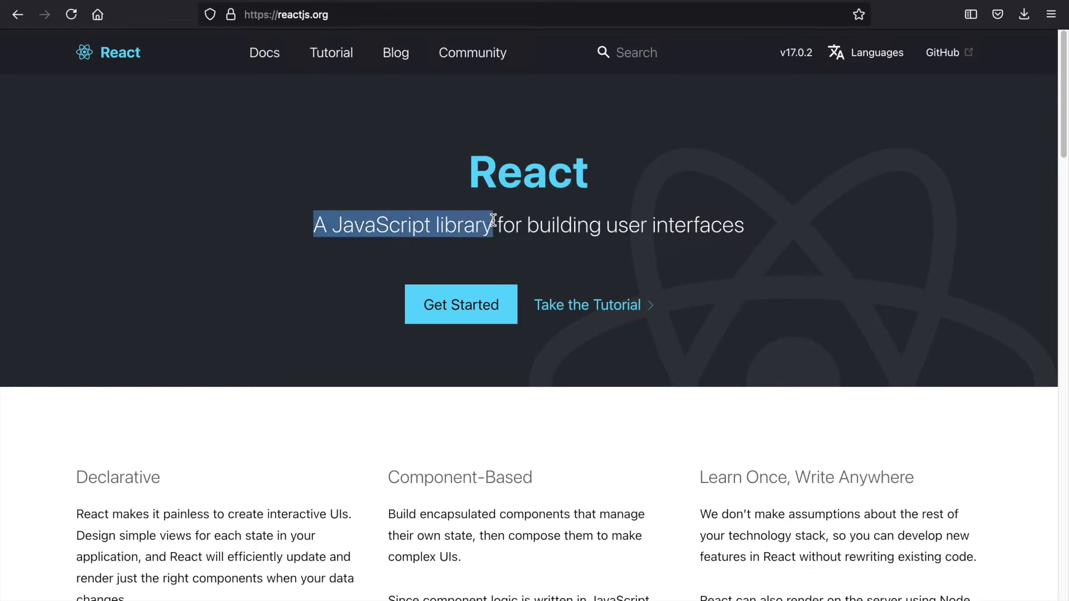
mouse_move(268, 345)
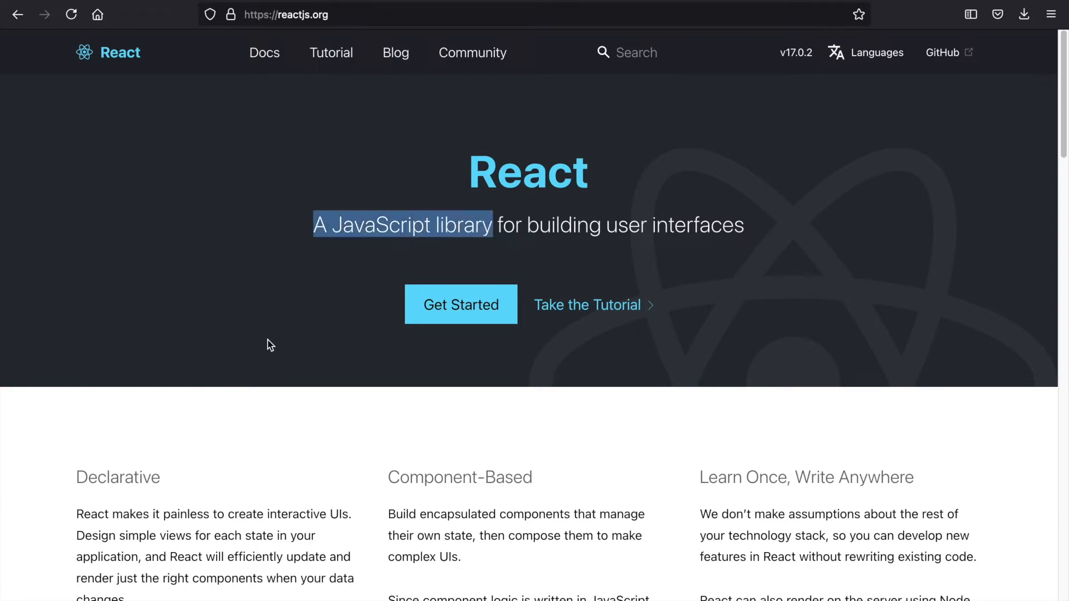
left_click(289, 299)
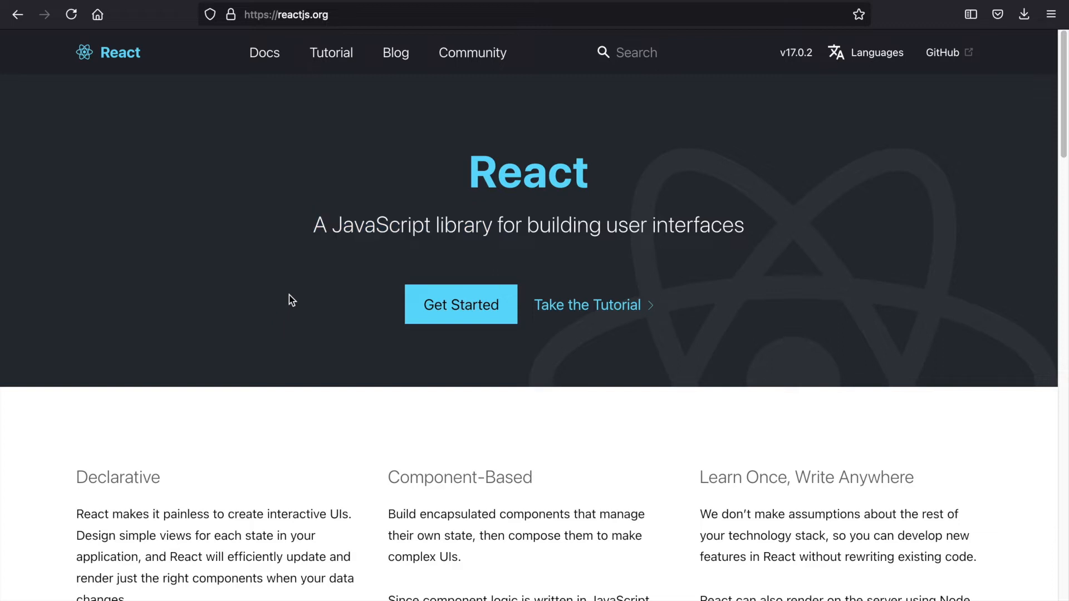
left_click_drag(315, 225, 498, 225)
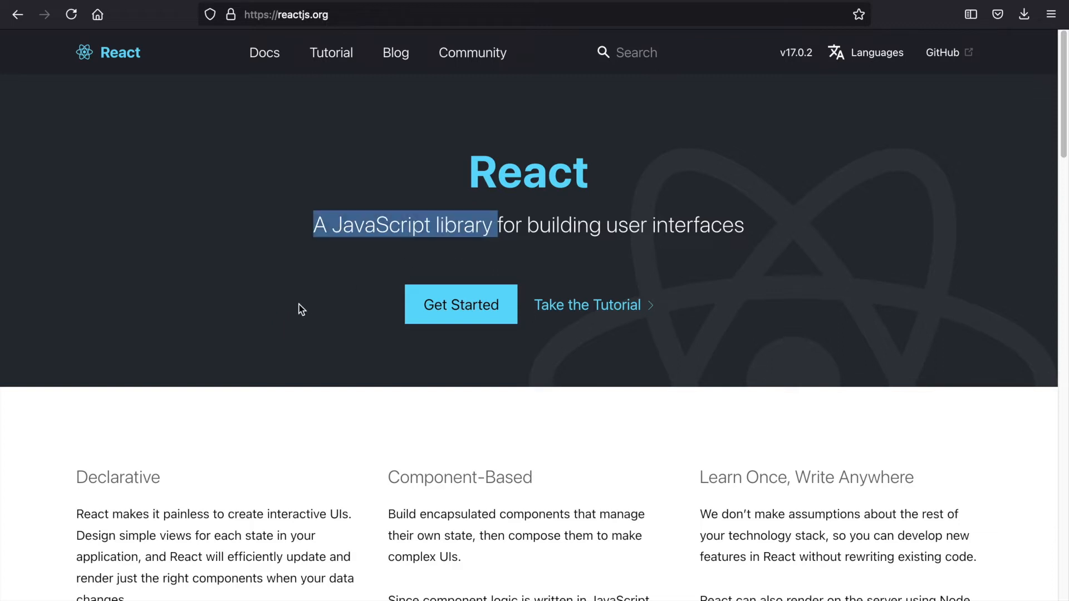
mouse_move(293, 318)
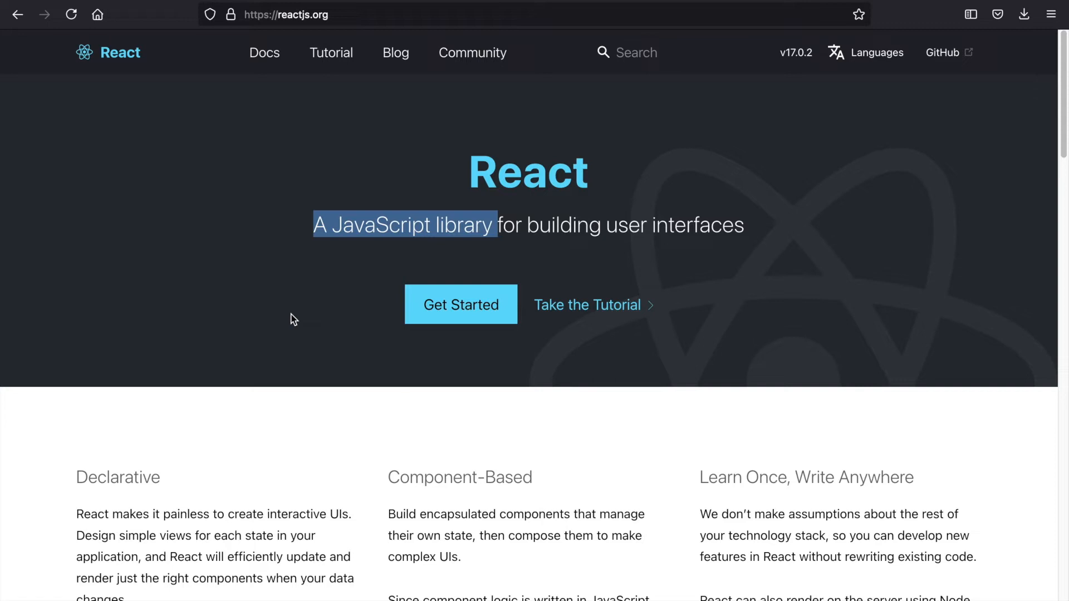
mouse_move(254, 329)
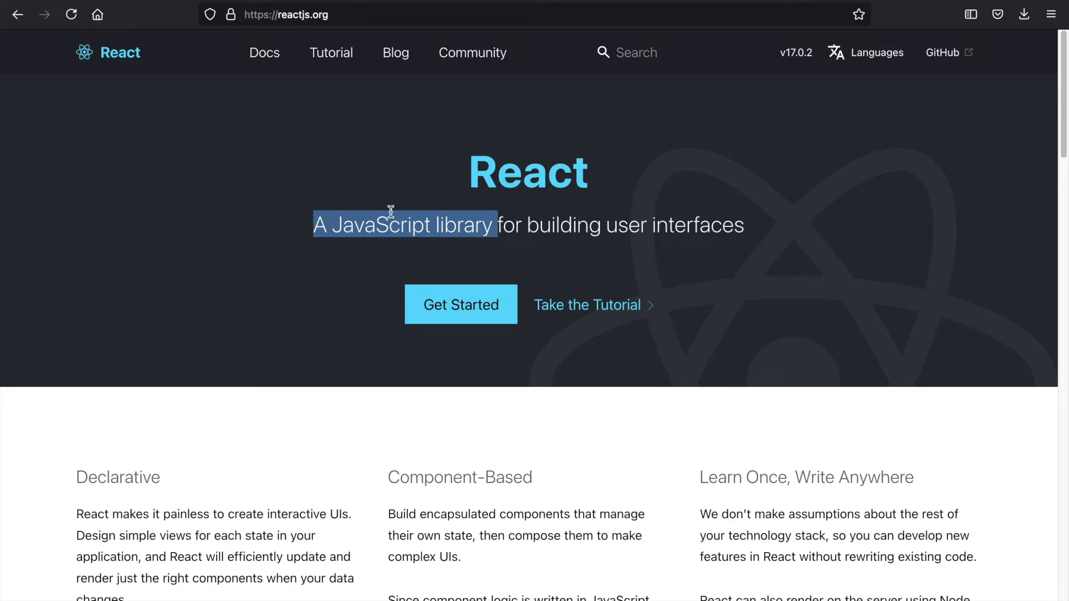
mouse_move(257, 375)
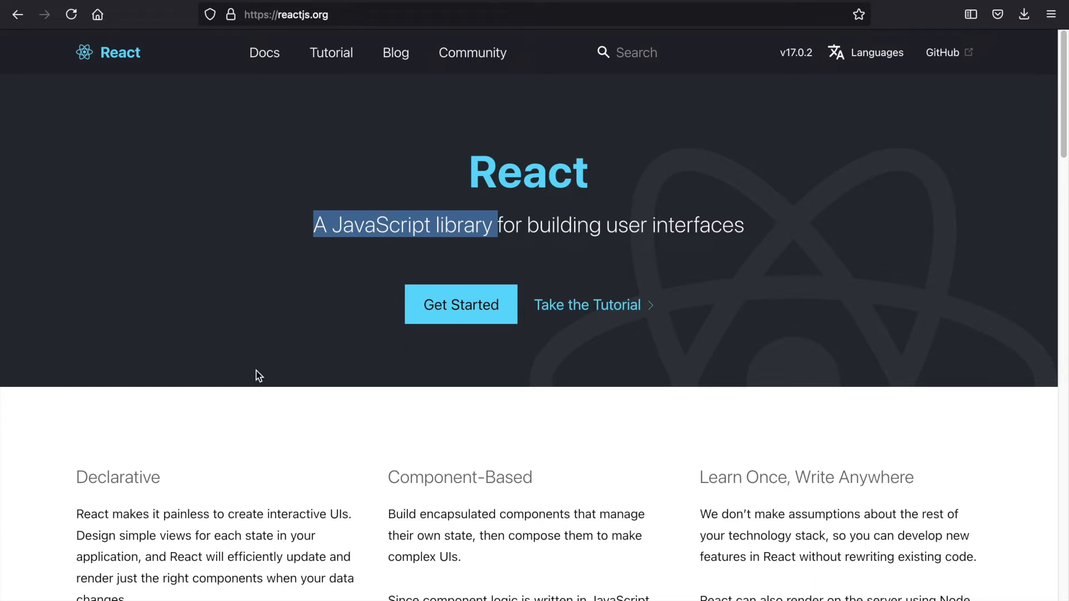
mouse_move(383, 212)
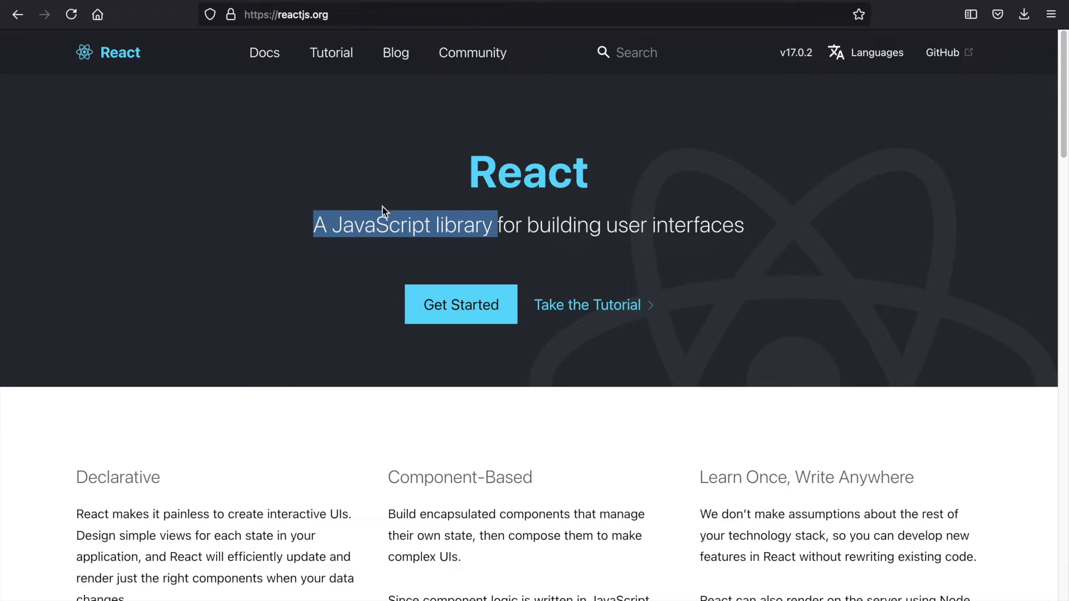
mouse_move(332, 306)
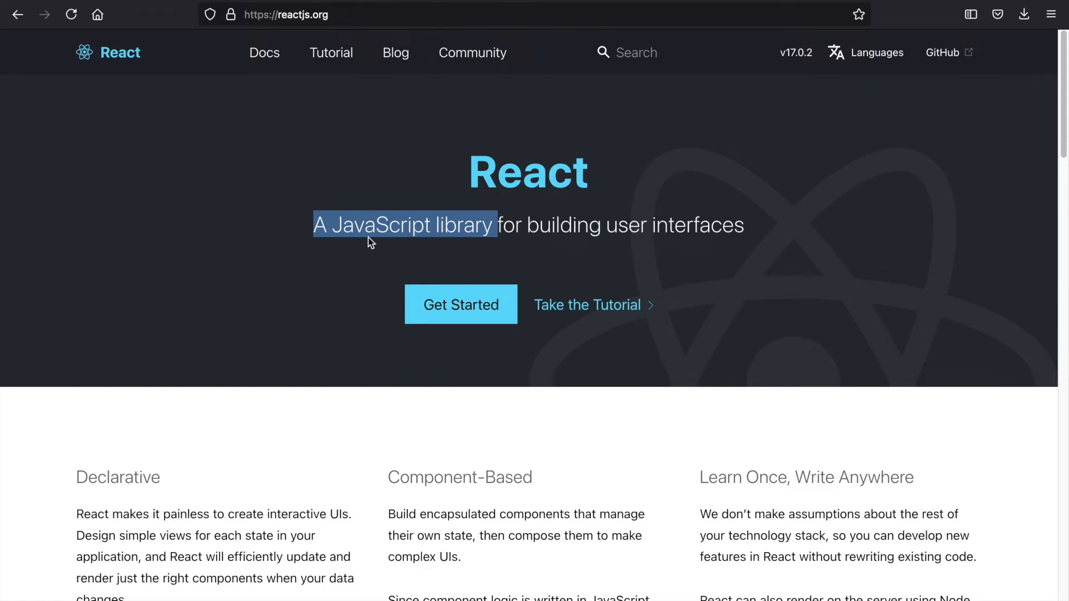
mouse_move(251, 327)
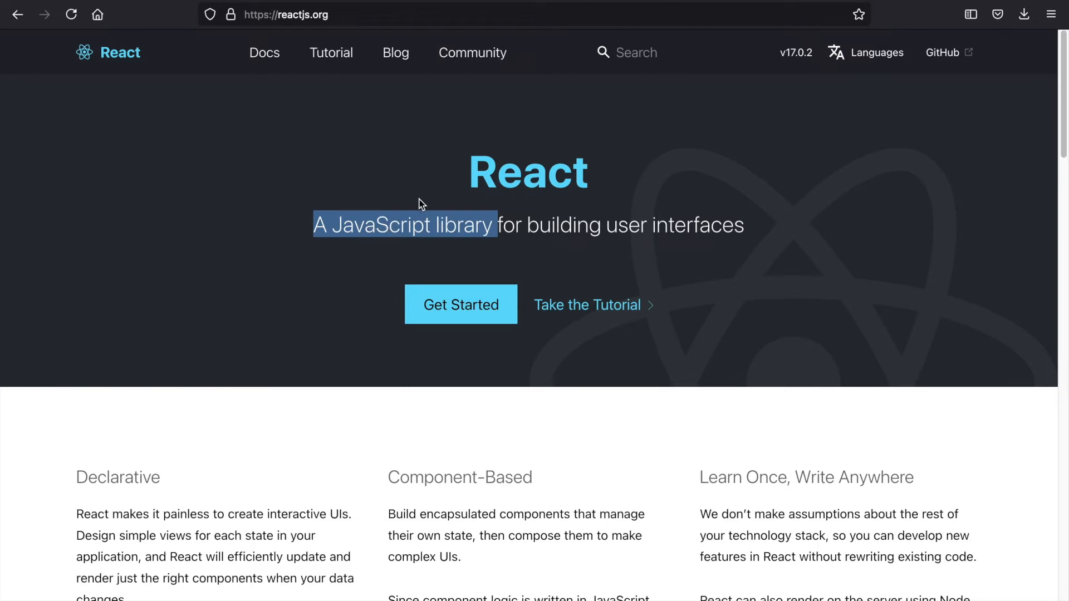
mouse_move(456, 170)
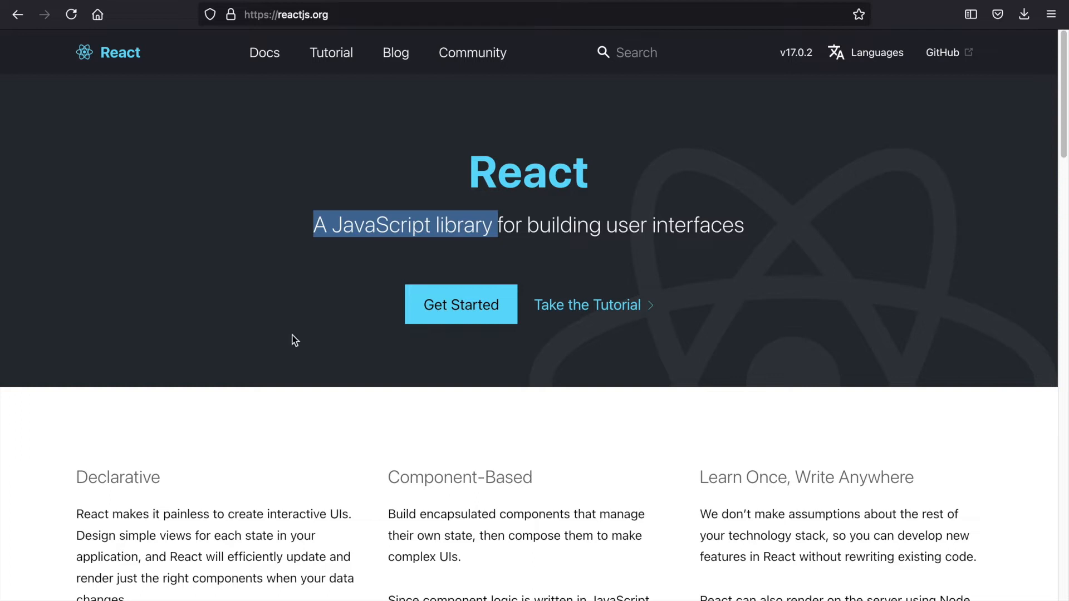
mouse_move(325, 318)
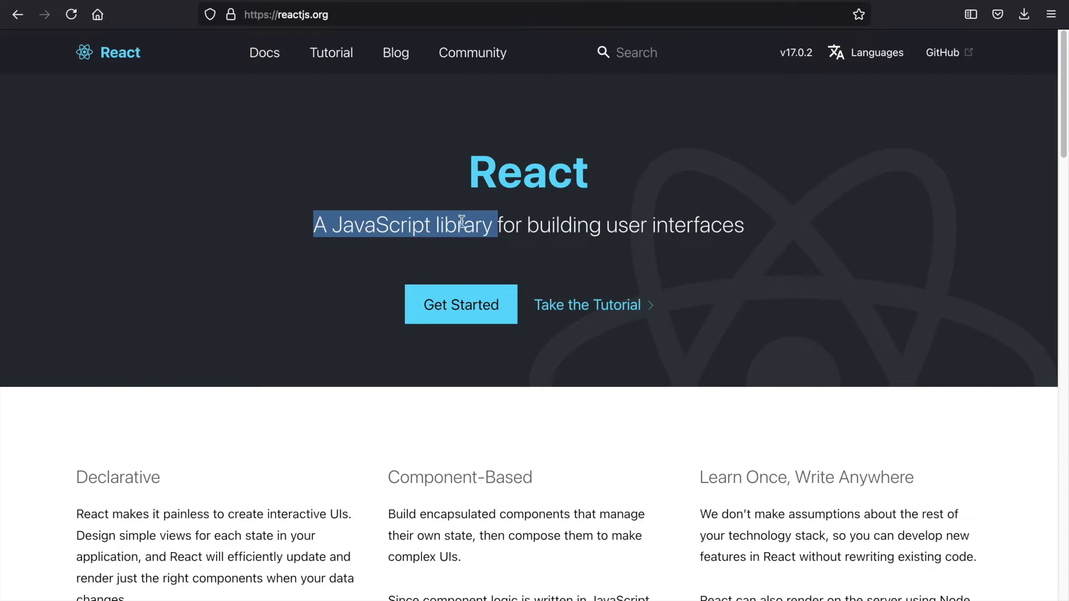
mouse_move(542, 174)
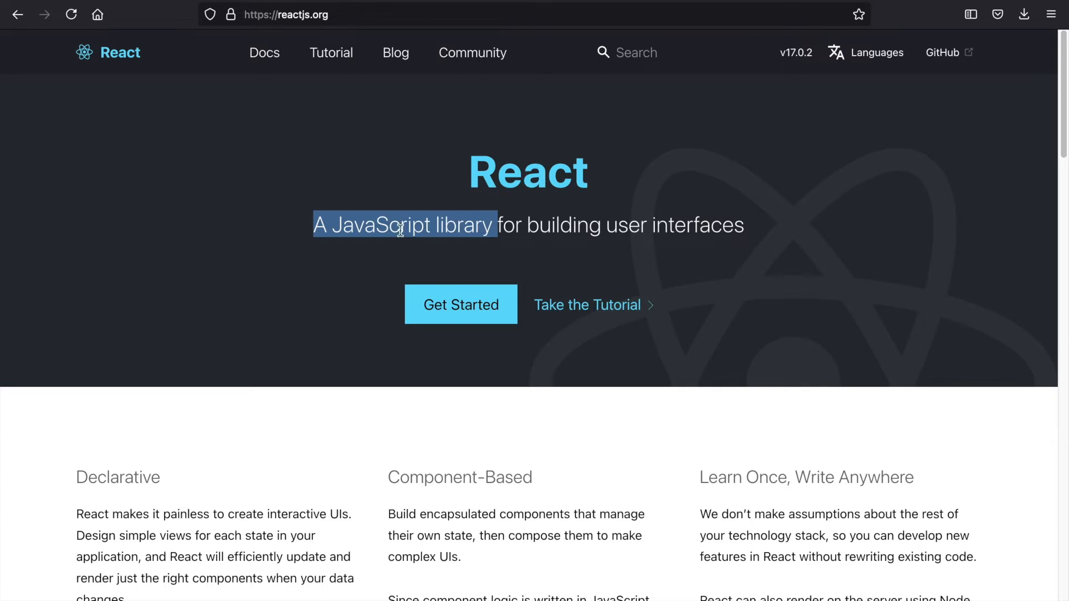
mouse_move(381, 300)
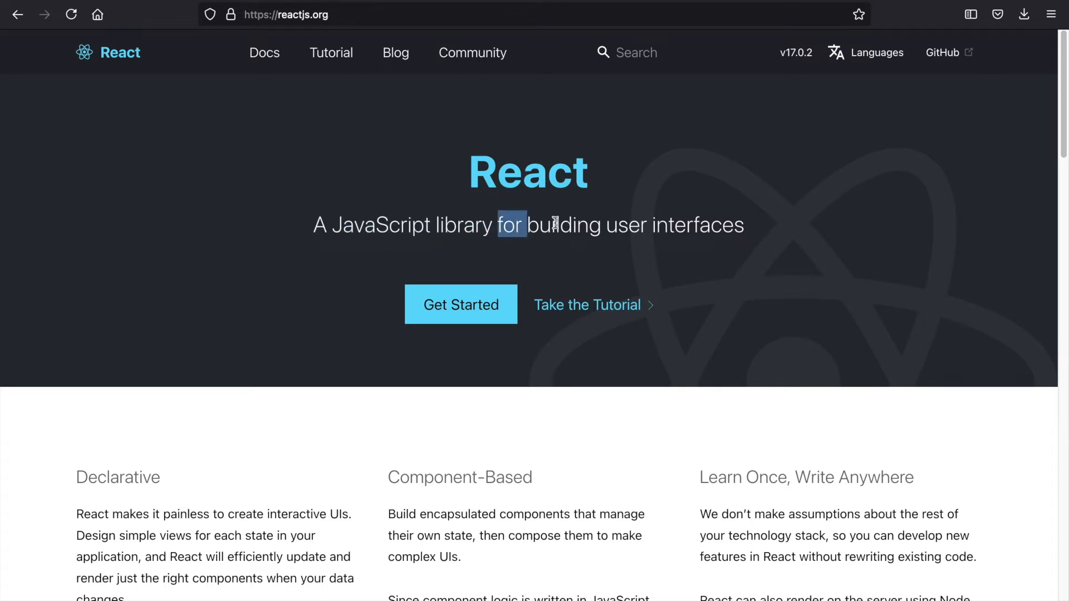
left_click_drag(499, 225, 745, 224)
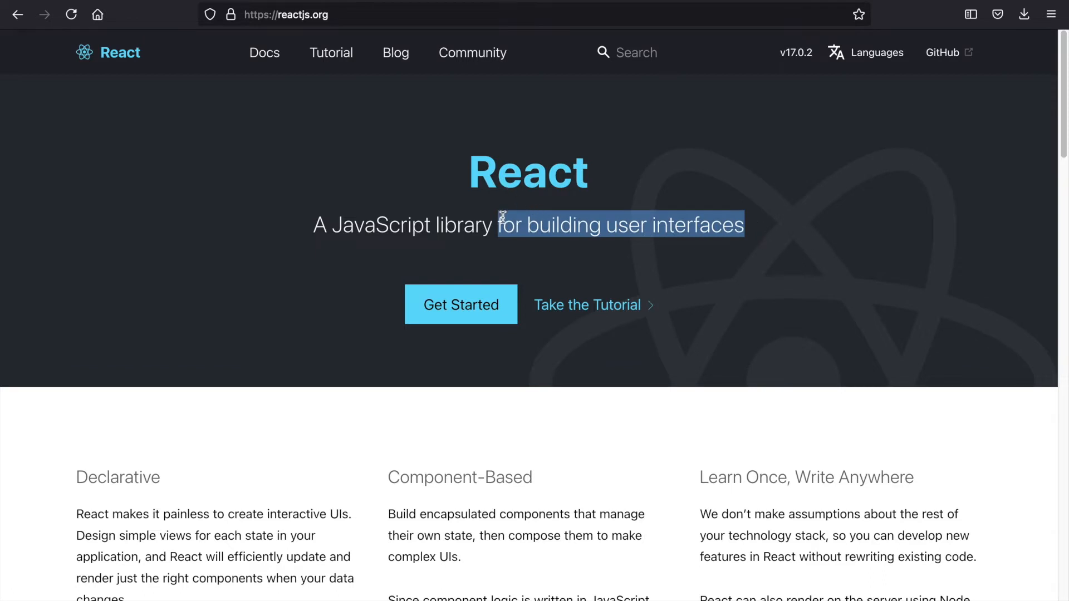
mouse_move(719, 256)
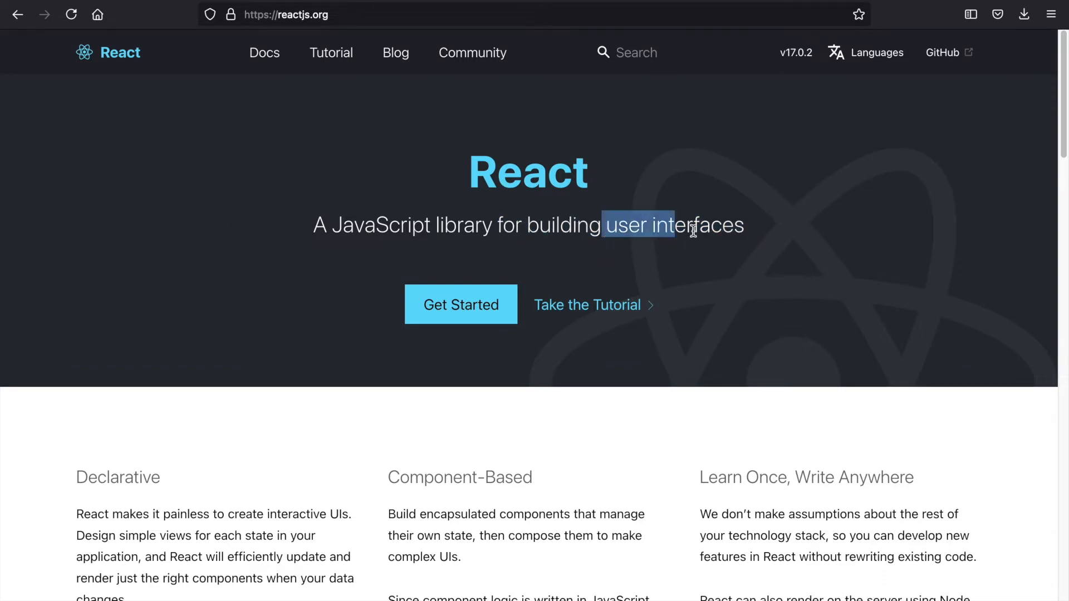
left_click(356, 234)
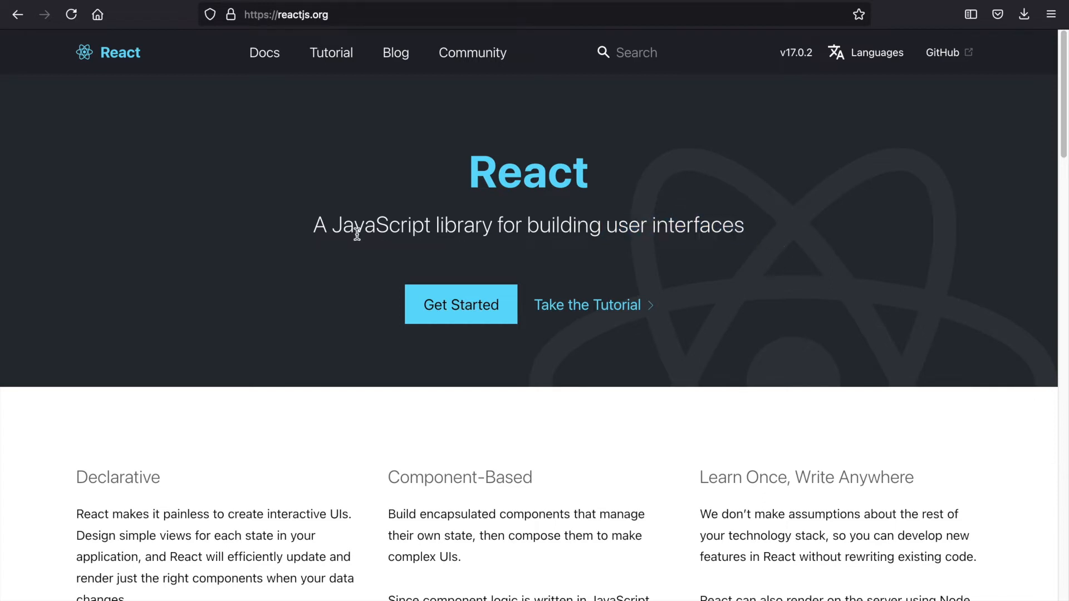
mouse_move(160, 394)
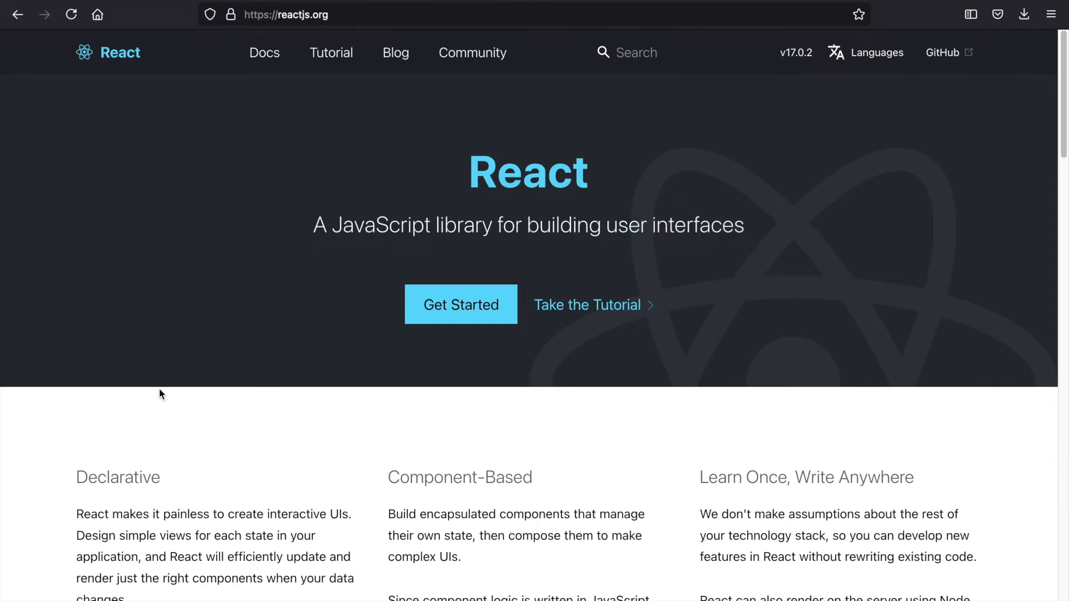
Step: Scroll to the three feature columns and highlight the 'Component-Based' heading
scroll("down", 3)
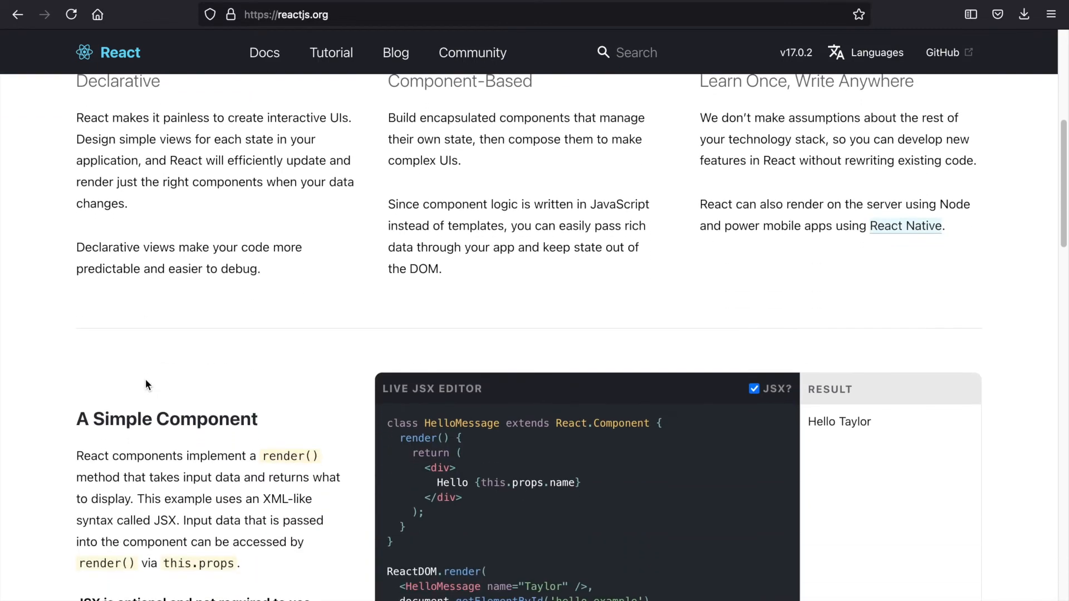
scroll("down", 3)
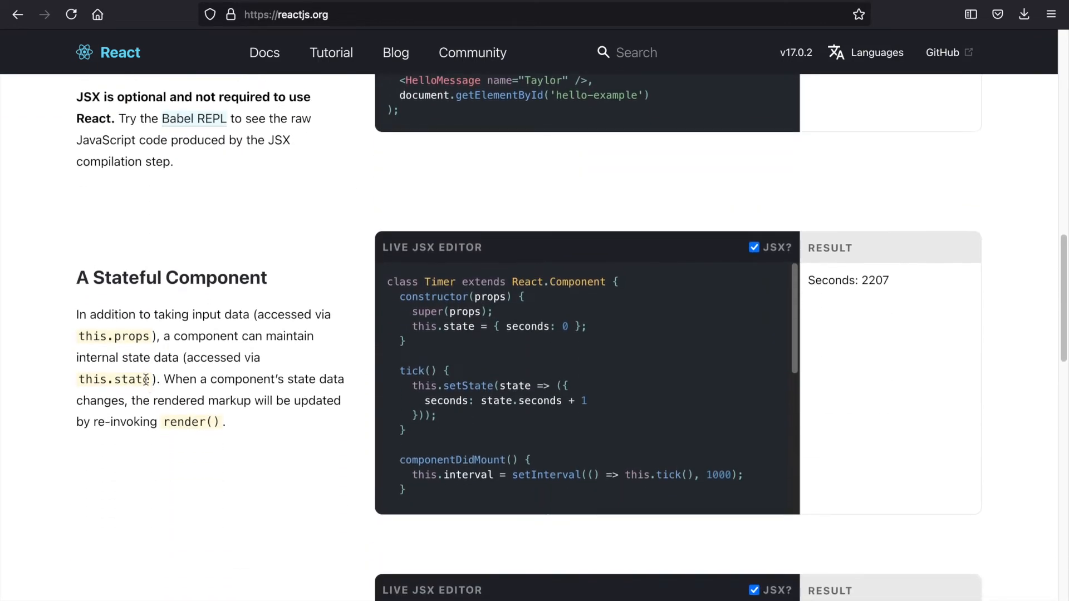
scroll("up", 3)
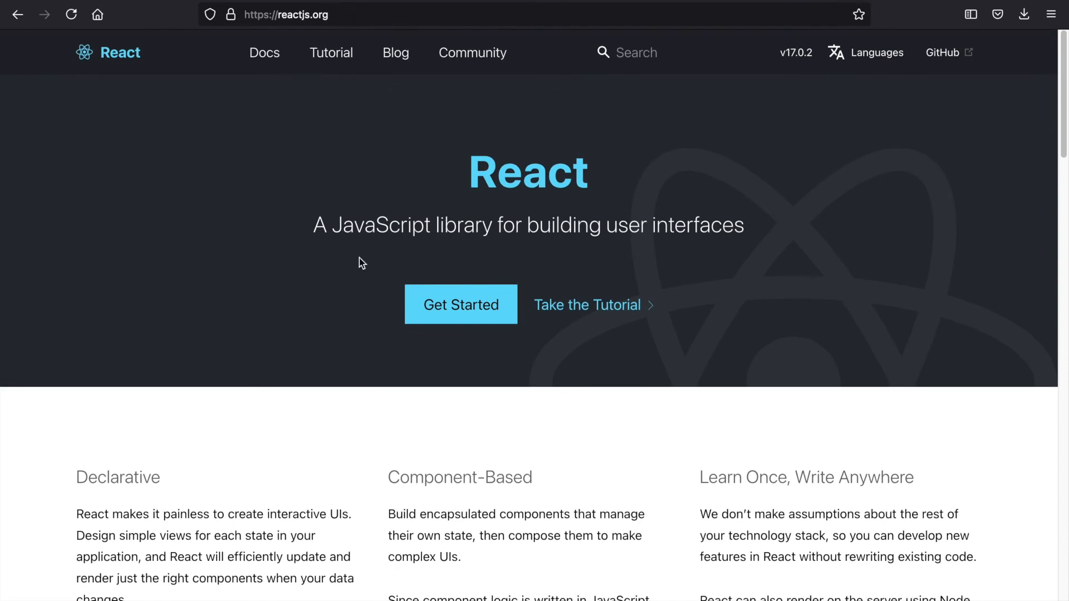
scroll("down", 3)
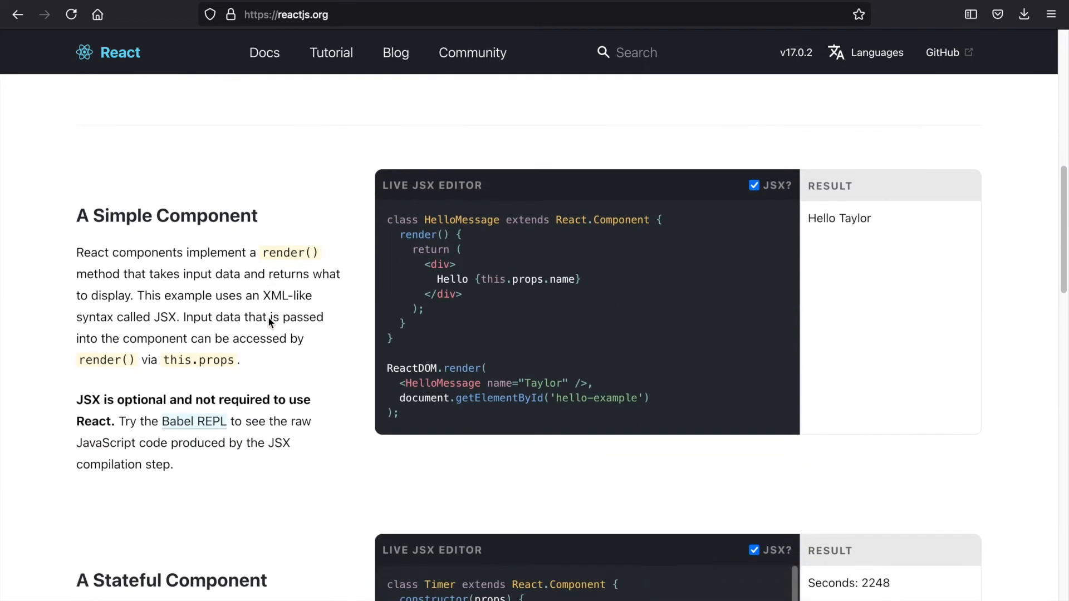
scroll("down", 3)
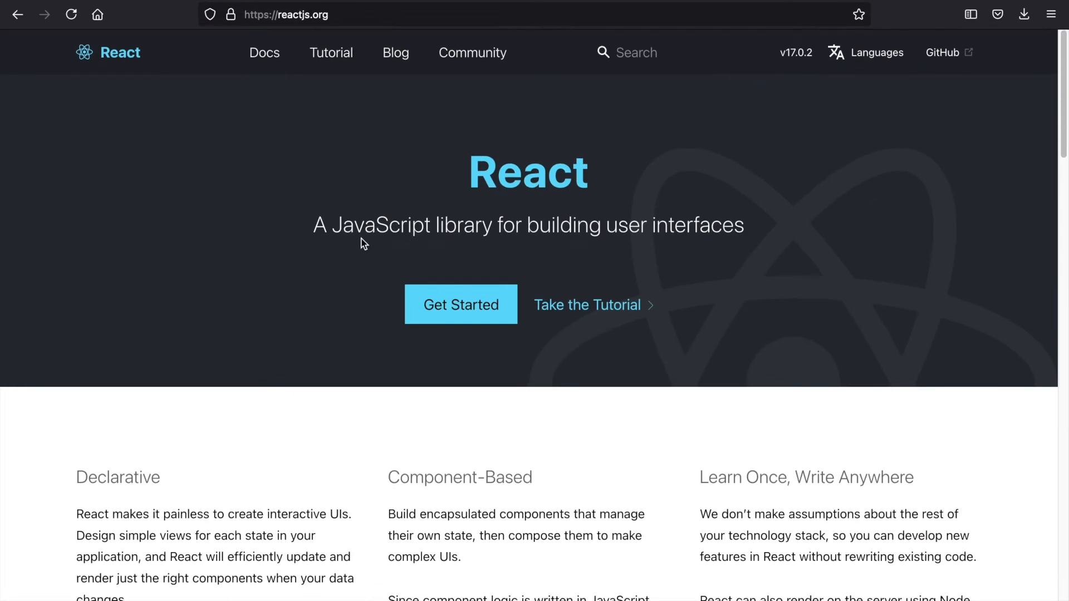
mouse_move(316, 323)
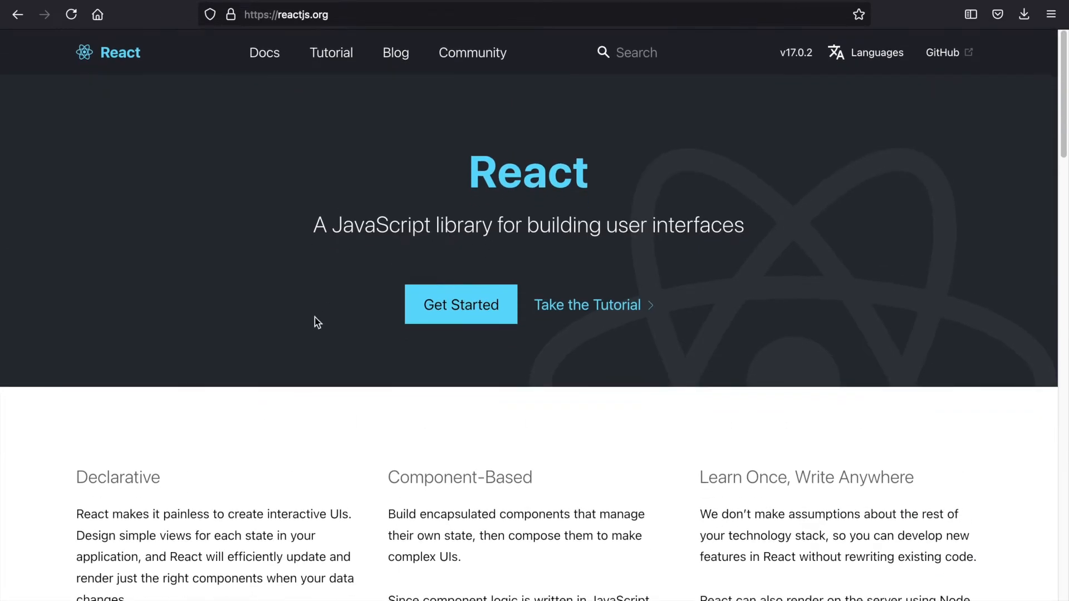
scroll("down", 3)
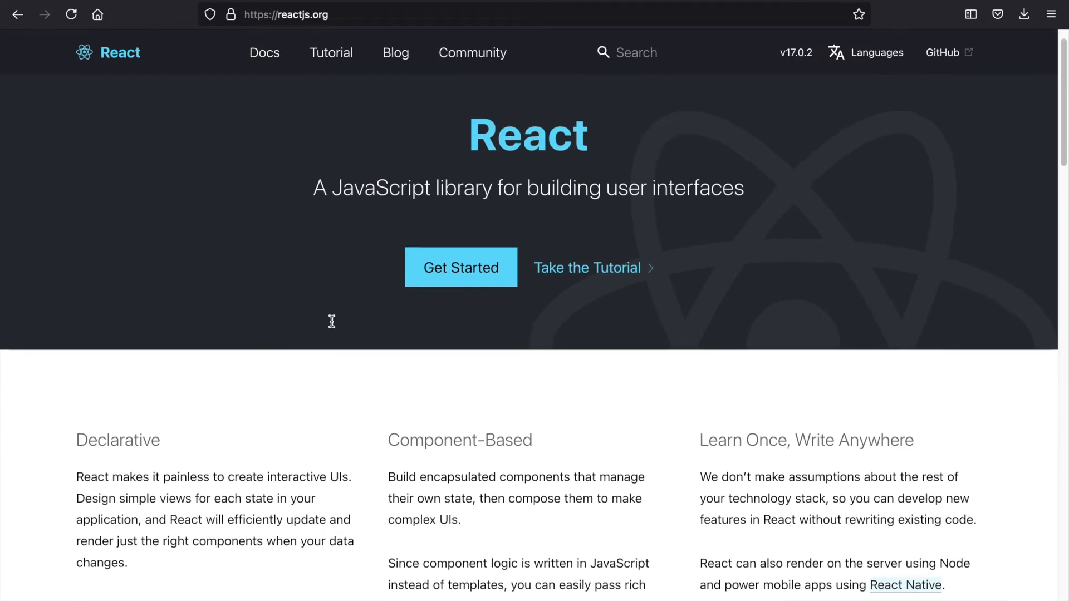
scroll("down", 3)
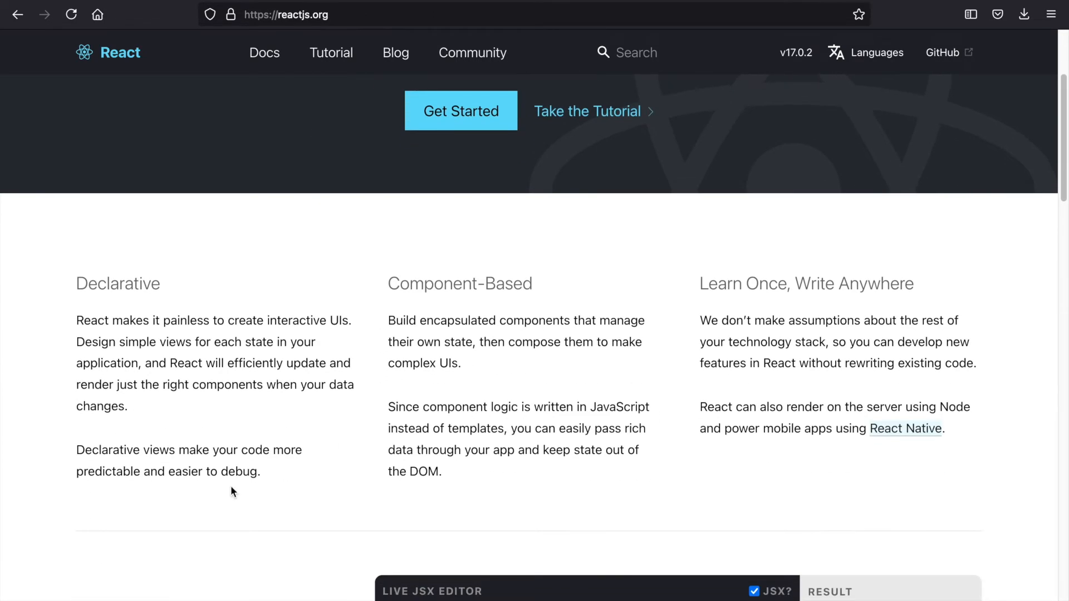
scroll("down", 3)
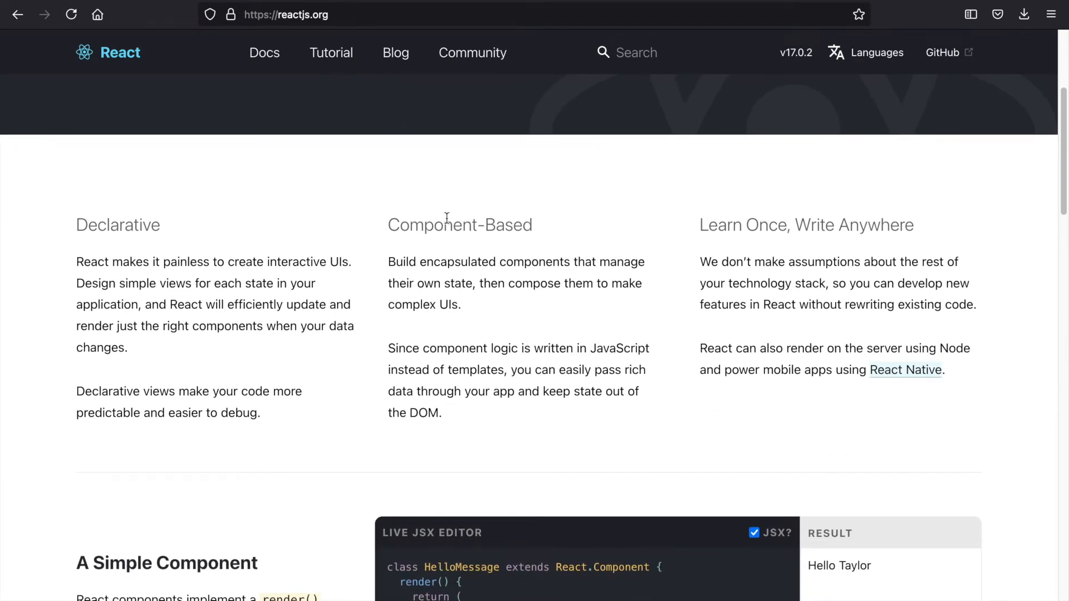
double_click(446, 225)
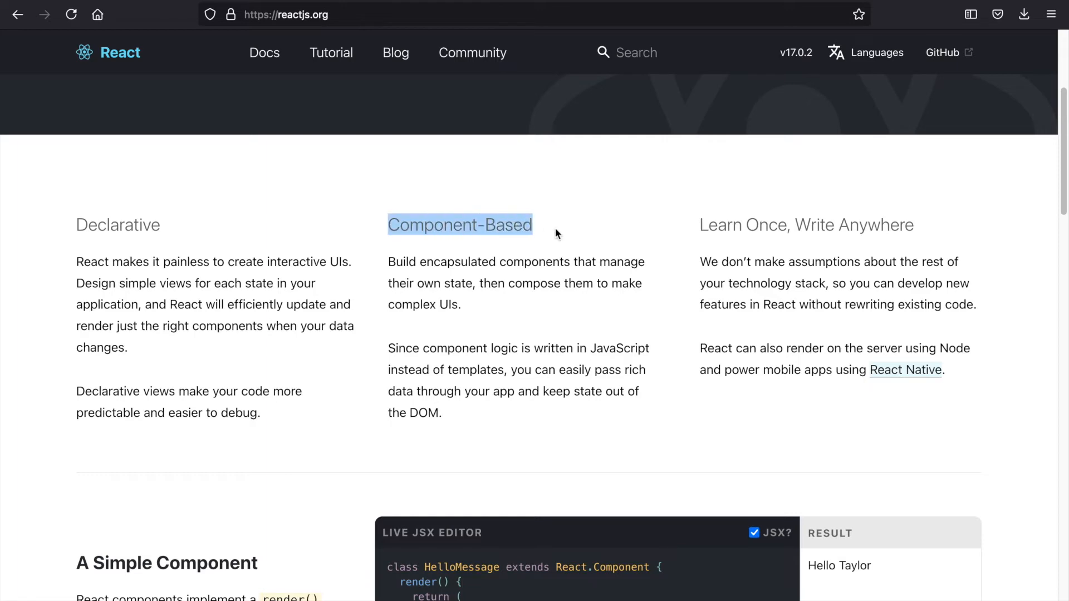